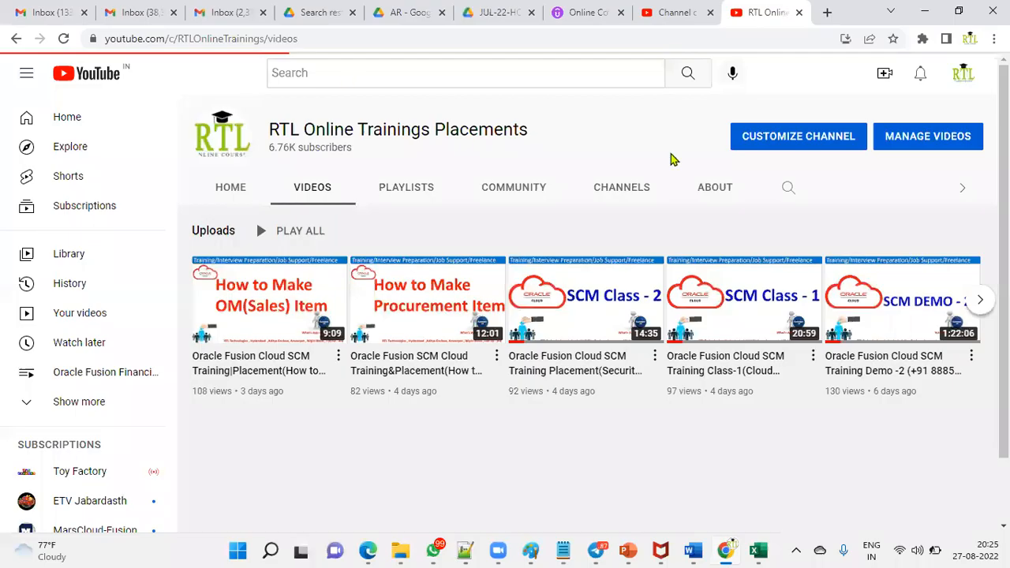
Leave the YouTube channel's uploads and switch to the Oracle Fusion home page
{"action": "scroll", "scroll_direction": "down", "scroll_amount": 3}
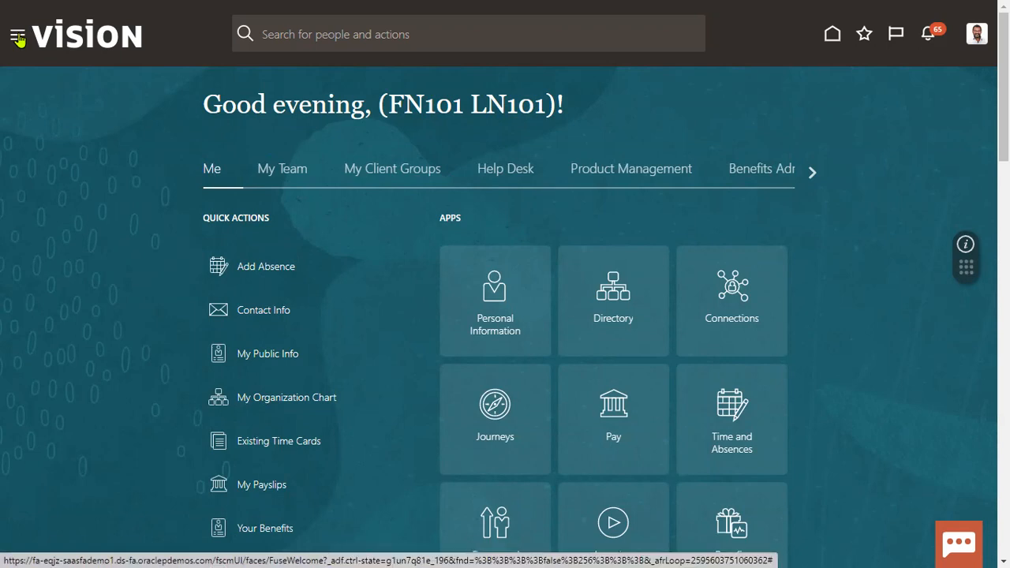
From the Navigator's My Client Groups, reach New Person and start Hire an Employee
{"action": "left_click", "coordinate": [15, 35]}
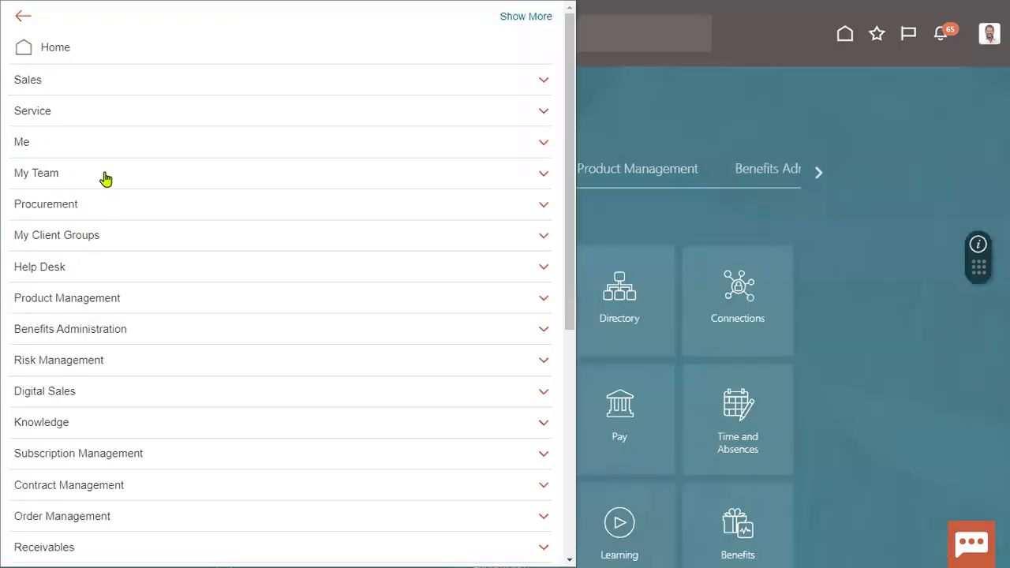
{"action": "left_click", "coordinate": [57, 234]}
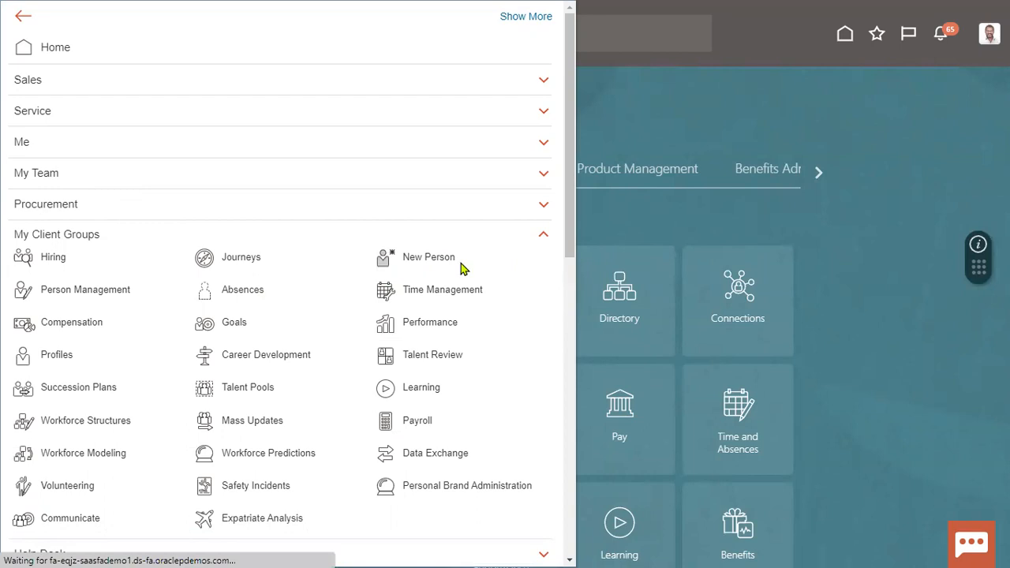
{"action": "left_click", "coordinate": [429, 256]}
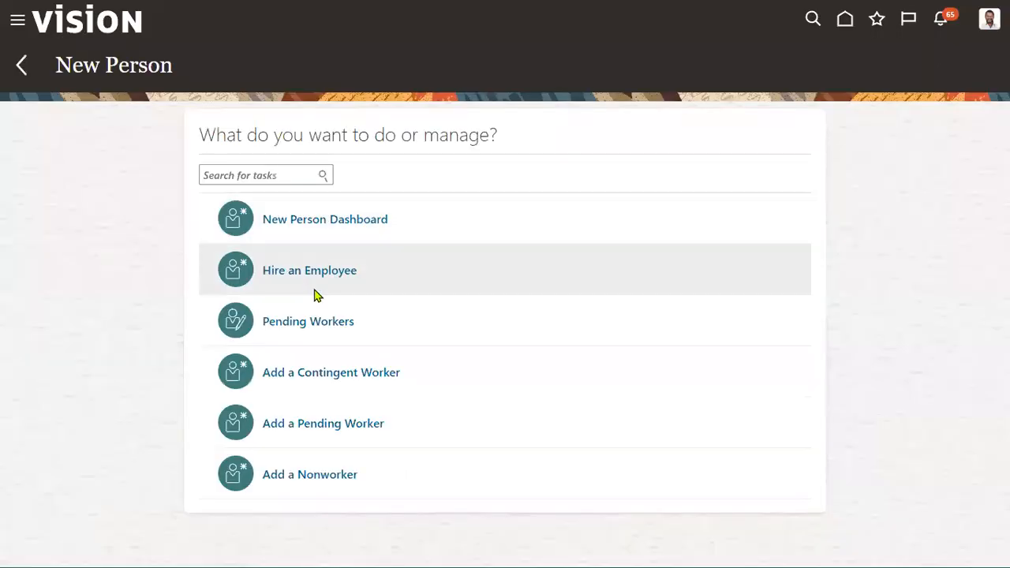
{"action": "left_click", "coordinate": [309, 270]}
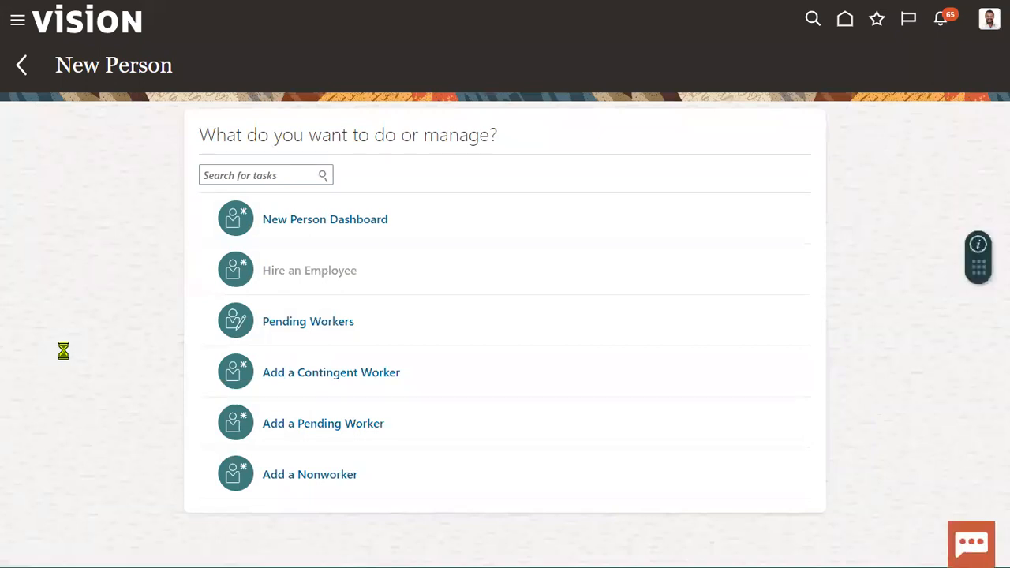
{"action": "left_click", "coordinate": [310, 270]}
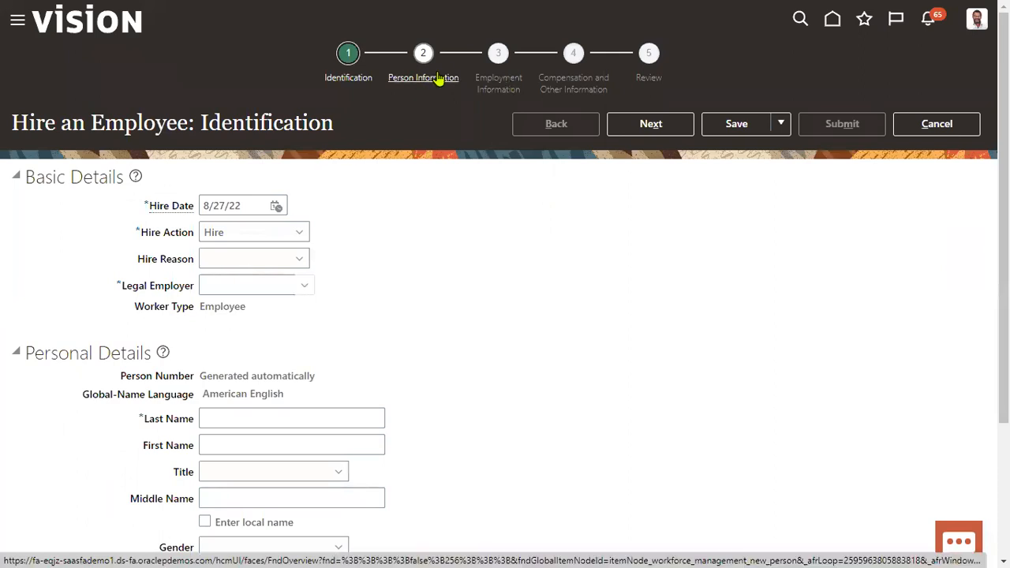
{"action": "mouse_move", "coordinate": [573, 78]}
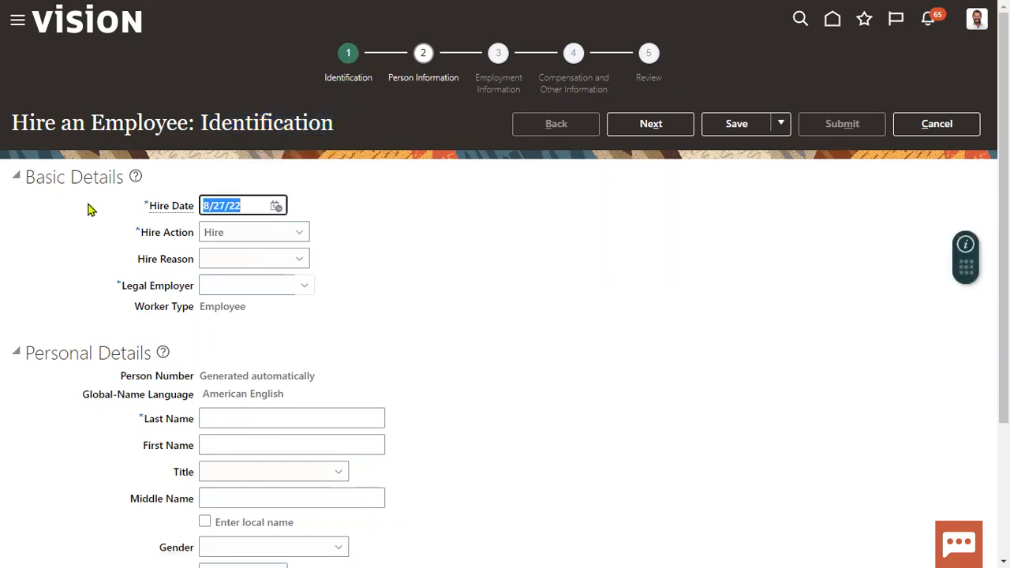
Enter hire date 1/1/22, reason 'Hire to fill vacant position', legal employer US1 Legal Entity
{"action": "type", "text": "1/1/2"}
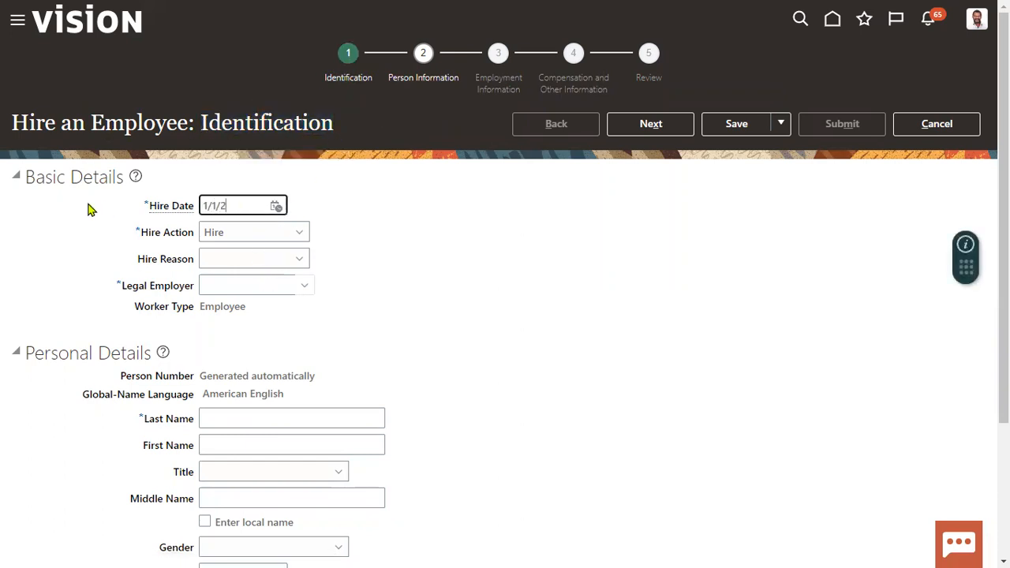
{"action": "left_click", "coordinate": [252, 231]}
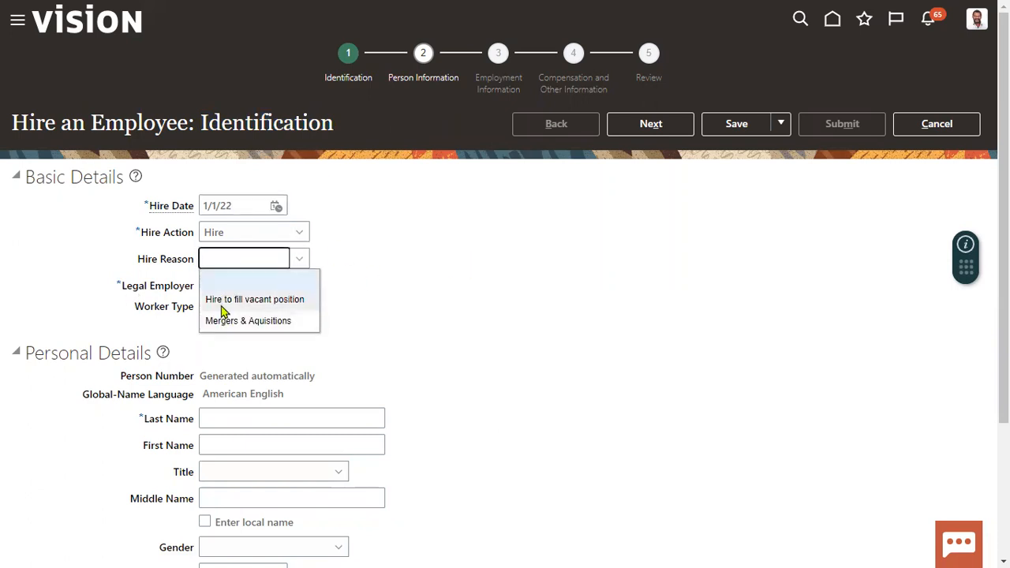
{"action": "left_click", "coordinate": [256, 300]}
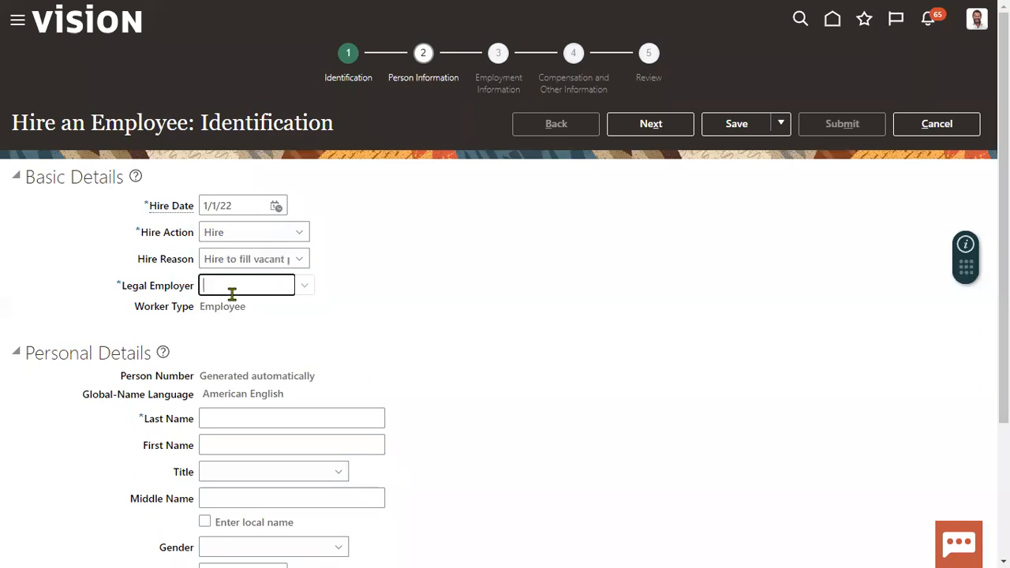
{"action": "type", "text": "US1"}
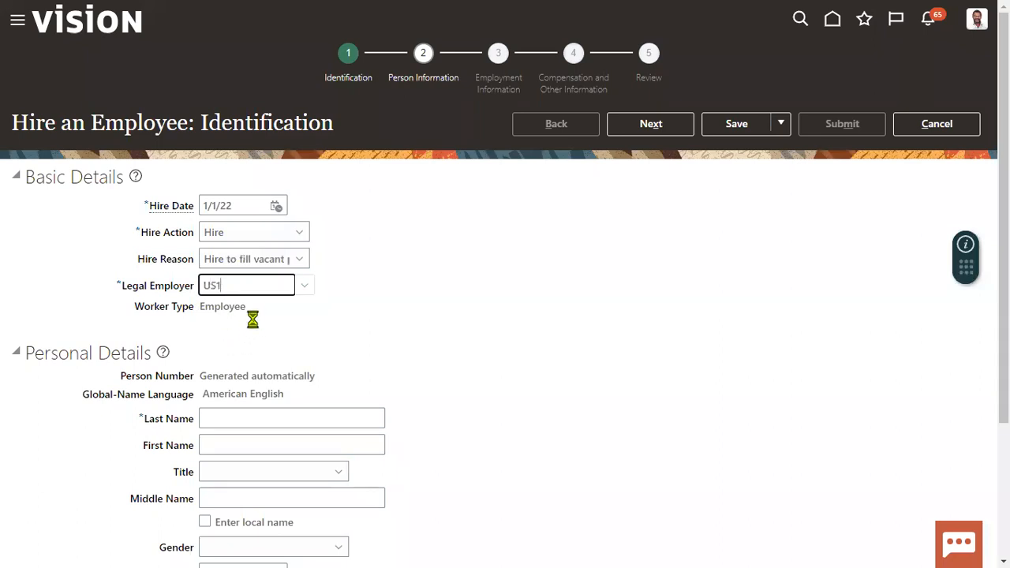
{"action": "type", "text": "US1 Legal Entity"}
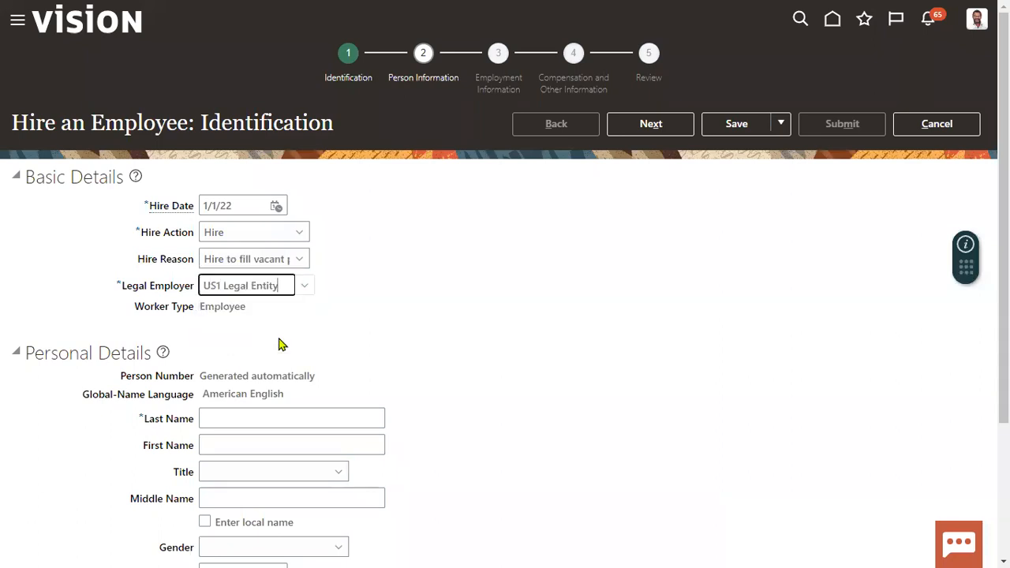
{"action": "scroll", "scroll_direction": "down", "scroll_amount": 3}
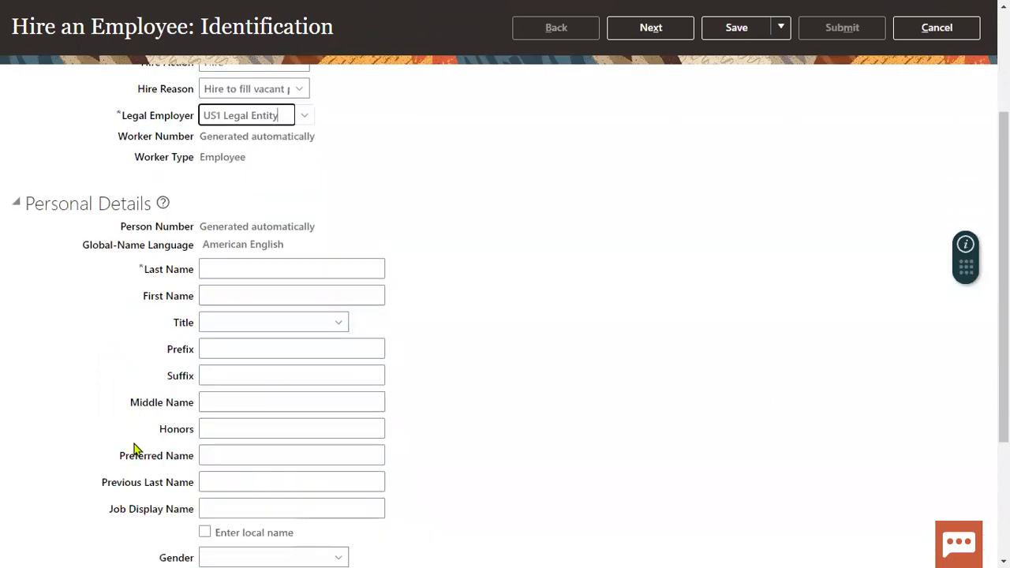
{"action": "scroll", "scroll_direction": "down", "scroll_amount": 3}
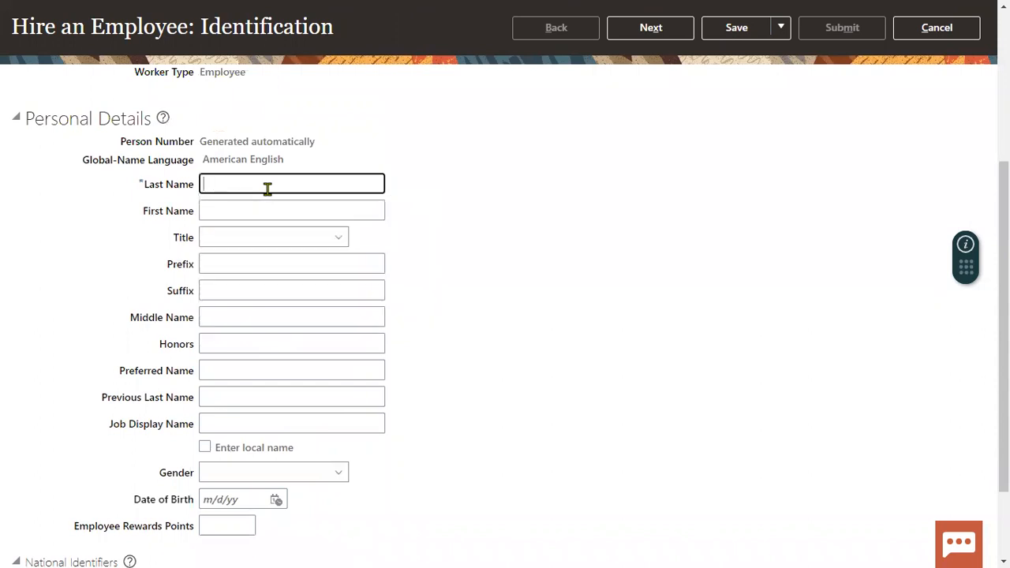
{"action": "type", "text": "Mohan"}
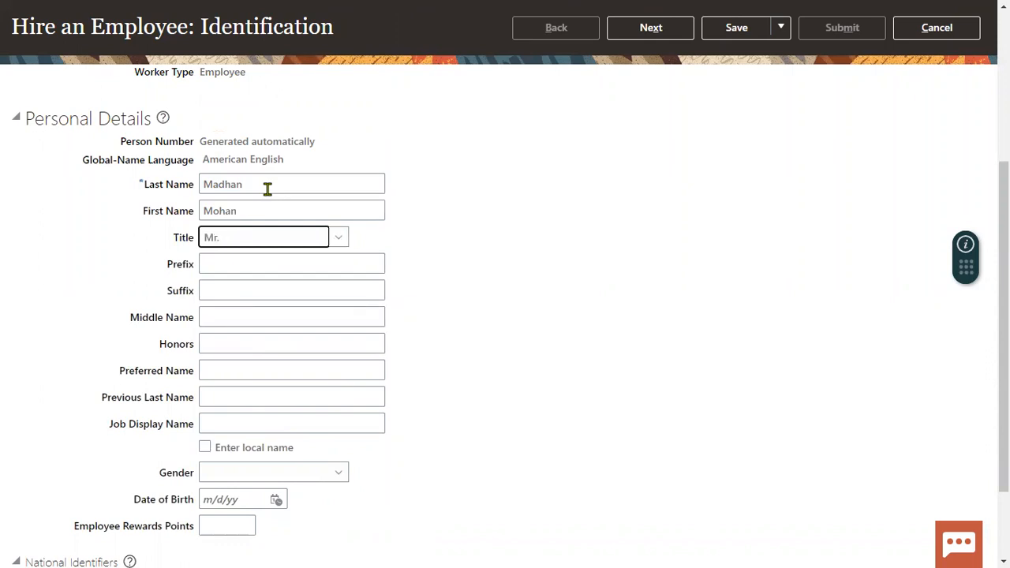
{"action": "left_click", "coordinate": [271, 363]}
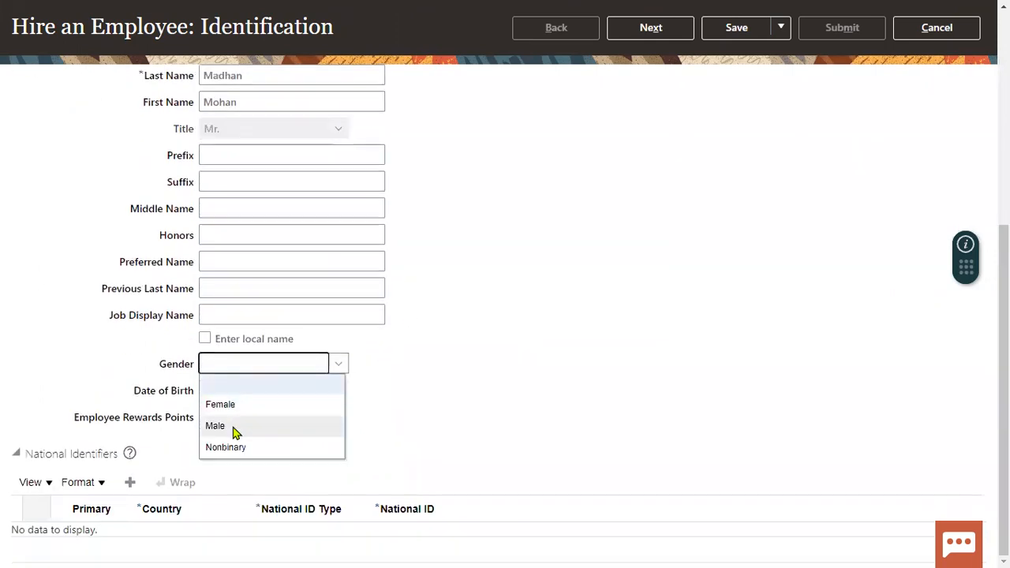
{"action": "left_click", "coordinate": [214, 426]}
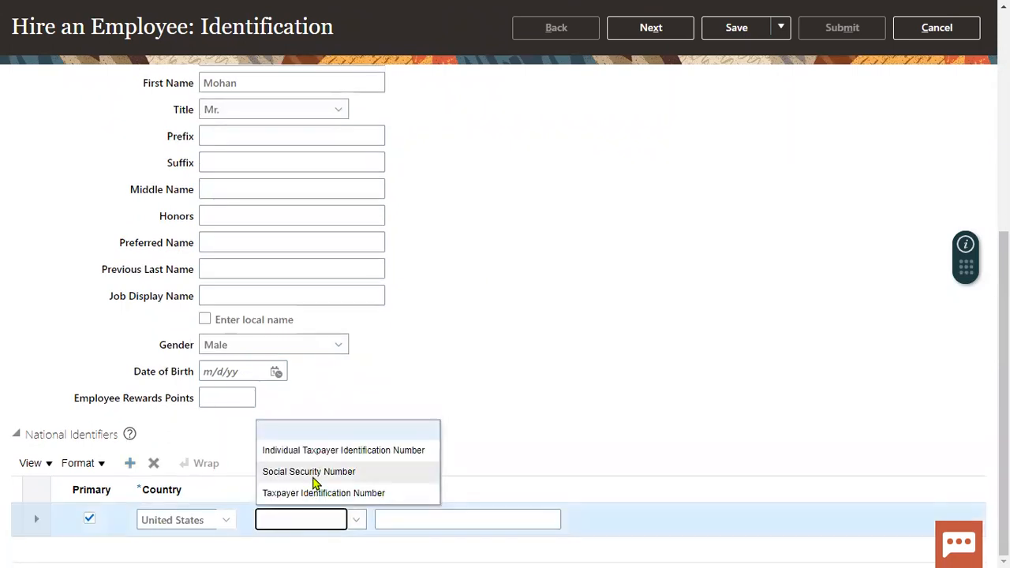
{"action": "left_click", "coordinate": [310, 470]}
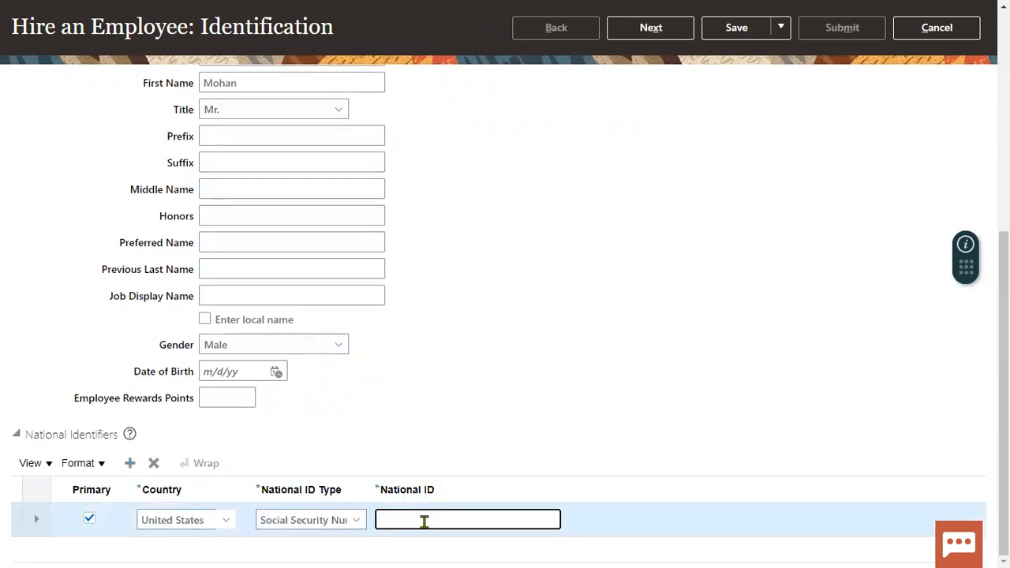
{"action": "type", "text": "567-98-1987"}
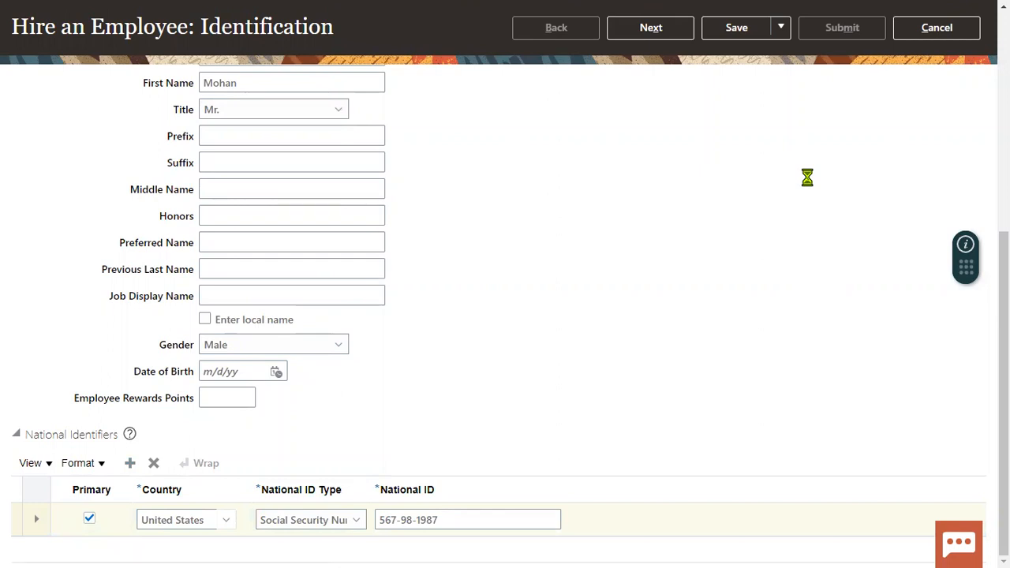
Add a home address in ZIP 12008, Alplaus, Schenectady, and continue to Employment Information
{"action": "left_click", "coordinate": [650, 27]}
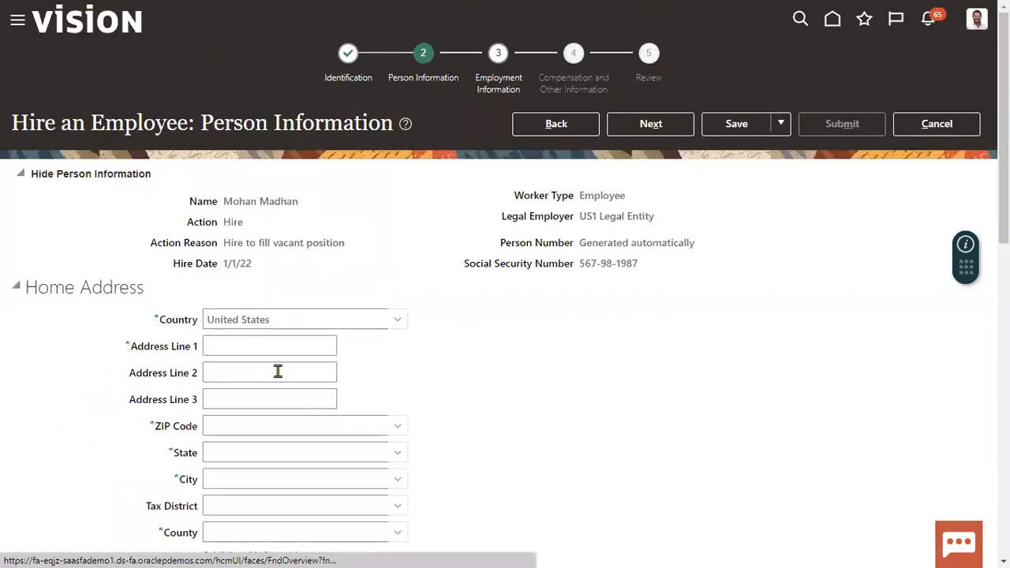
{"action": "type", "text": "Home Address"}
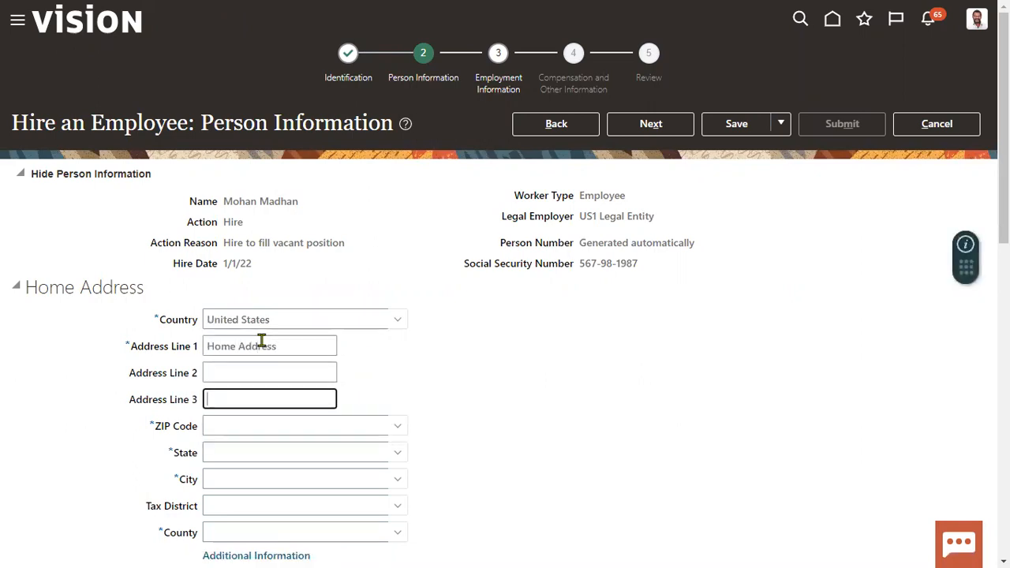
{"action": "type", "text": "1200"}
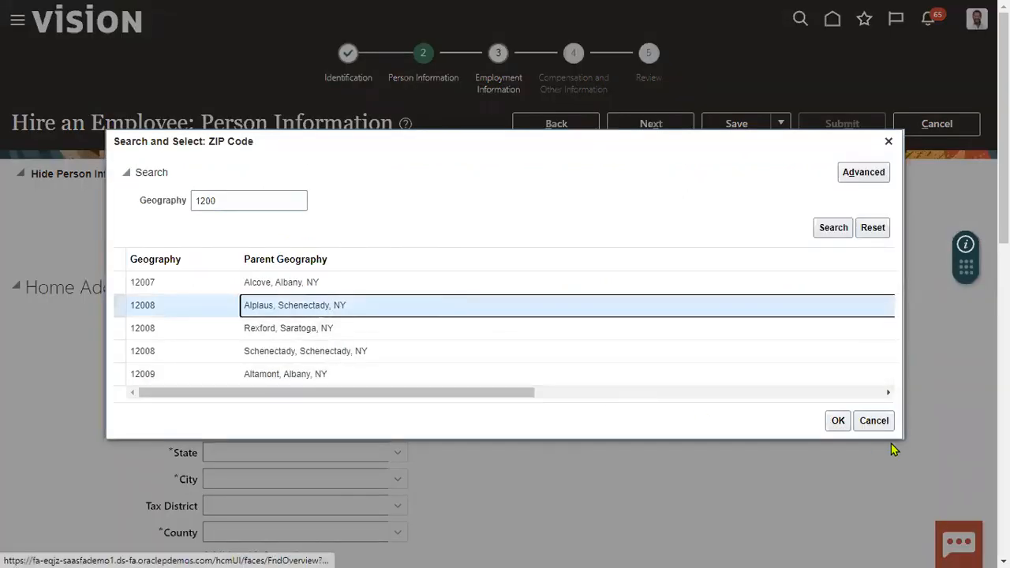
{"action": "left_click", "coordinate": [836, 419]}
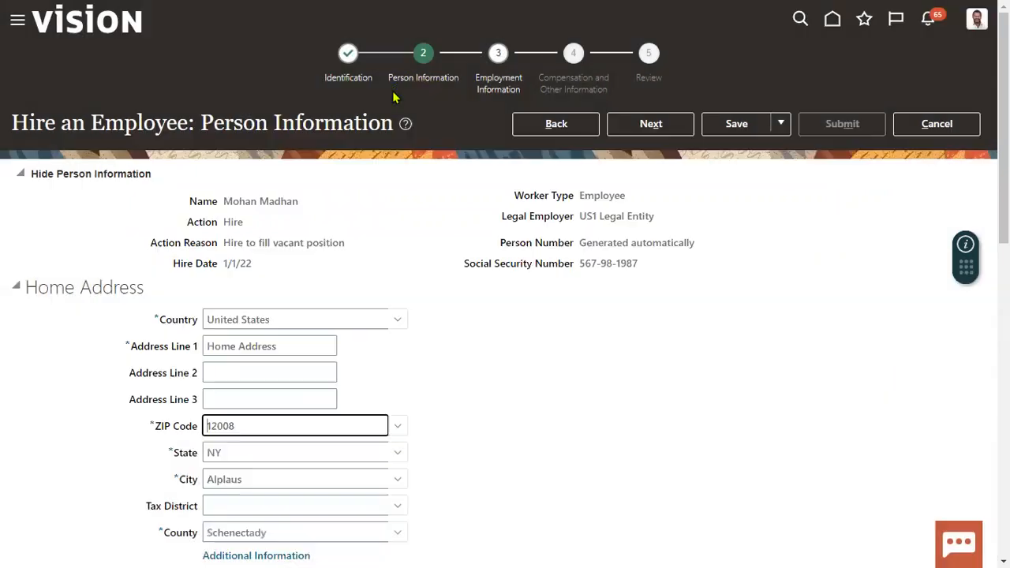
{"action": "left_click", "coordinate": [650, 123]}
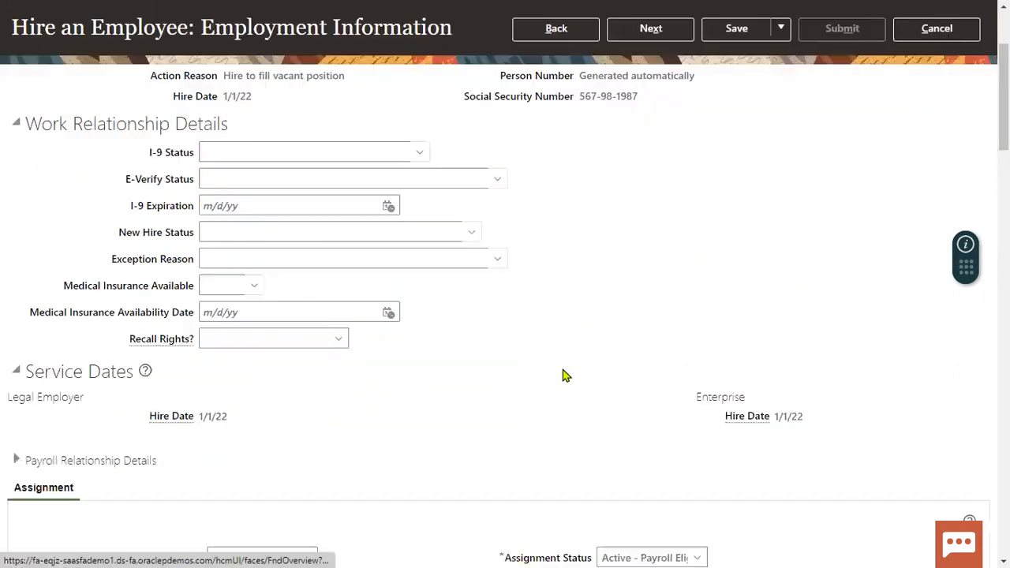
Set business unit US1 and job Human Resources Business Partner on the assignment
{"action": "scroll", "scroll_direction": "down", "scroll_amount": 3}
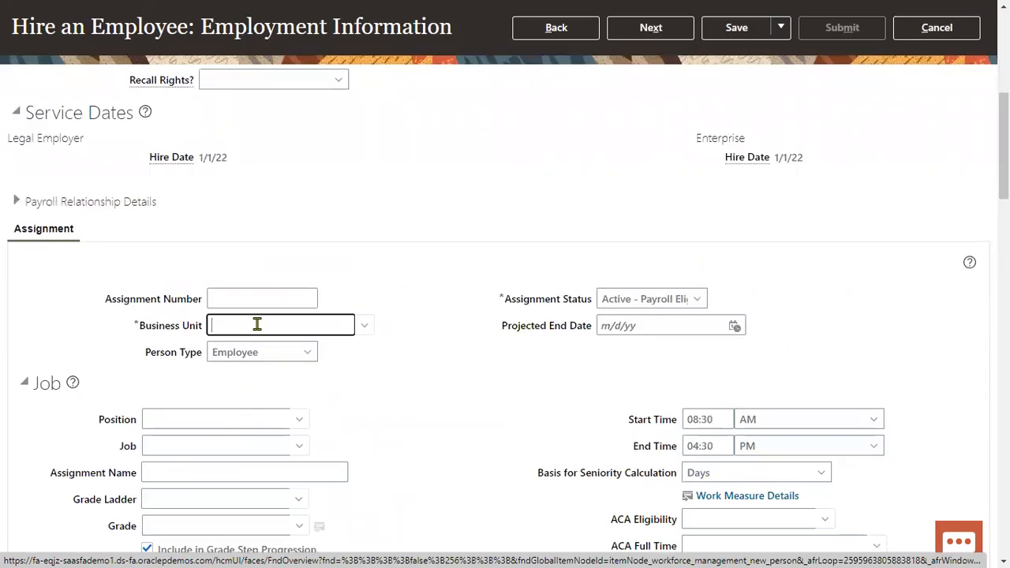
{"action": "type", "text": "US1 Business Unit"}
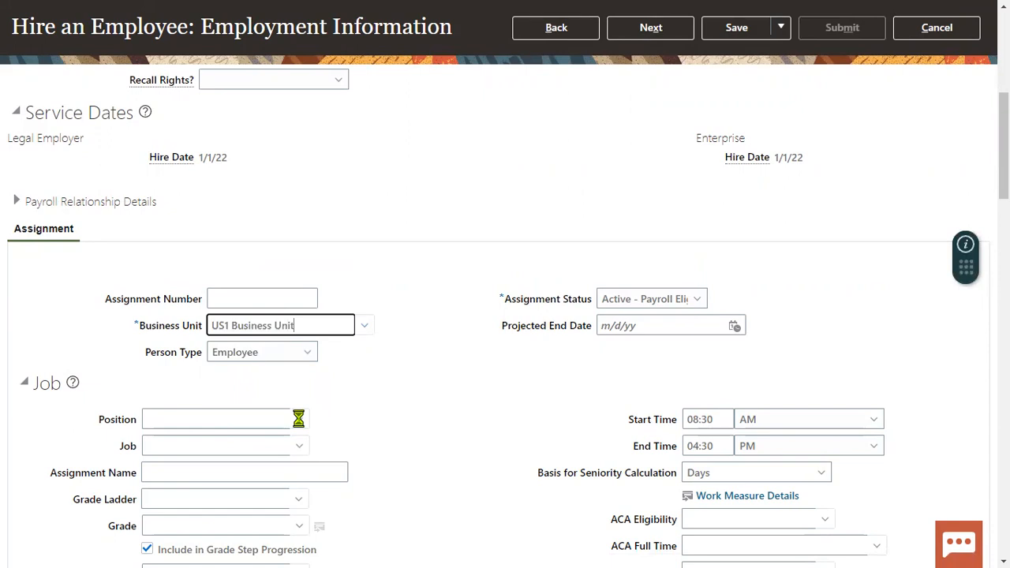
{"action": "scroll", "scroll_direction": "down", "scroll_amount": 3}
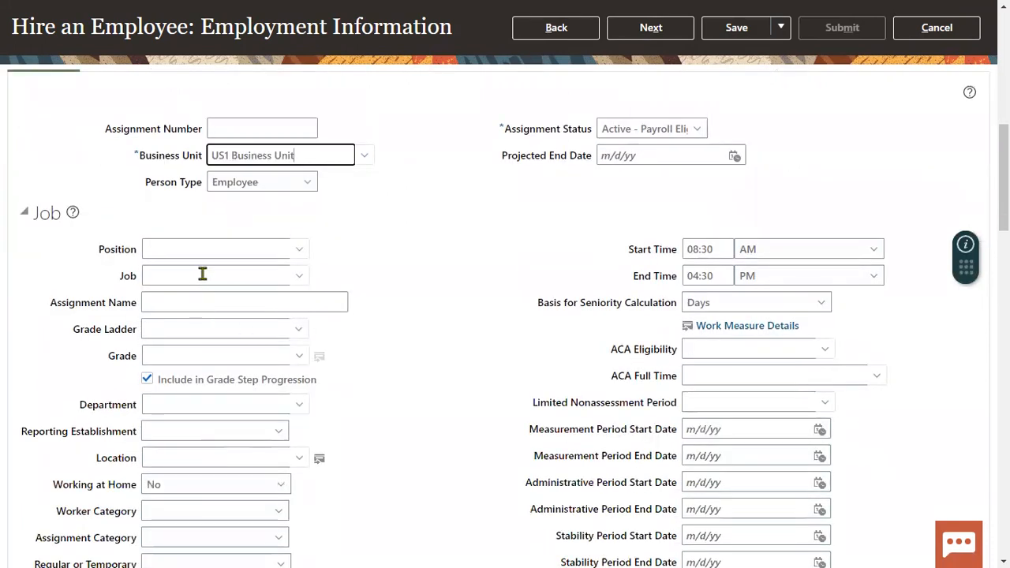
{"action": "left_click", "coordinate": [215, 249]}
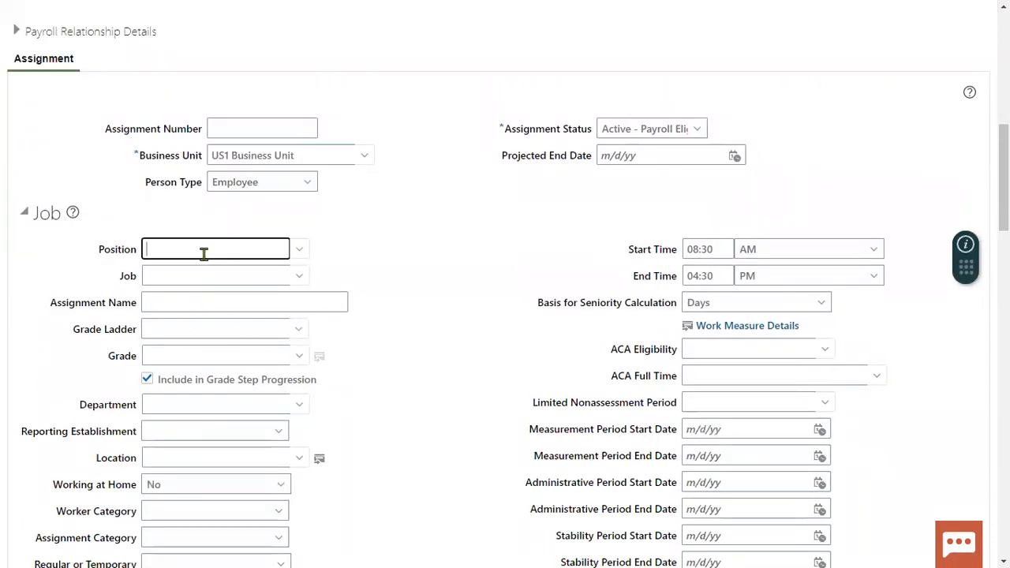
{"action": "type", "text": "Human"}
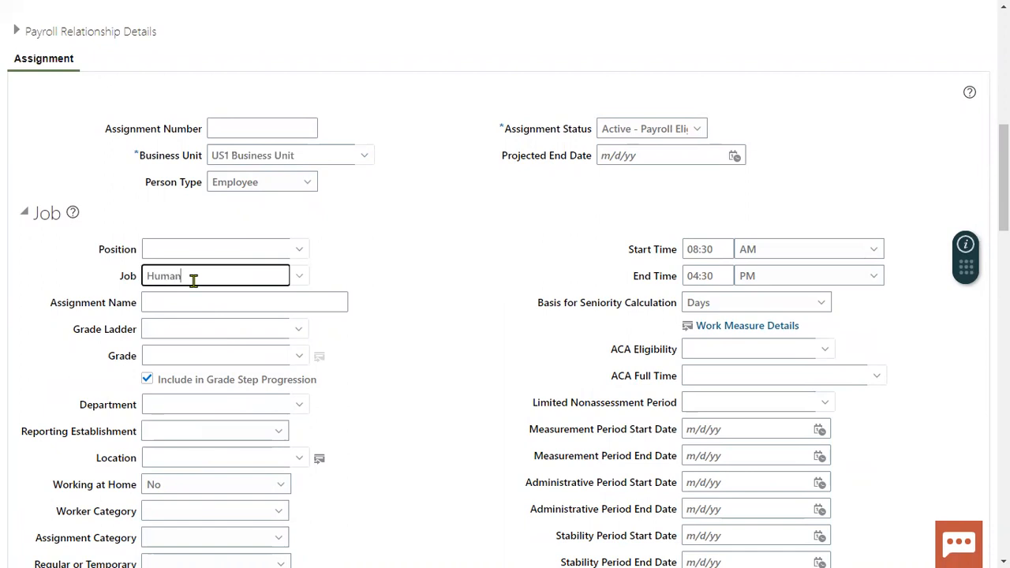
{"action": "left_click", "coordinate": [300, 274]}
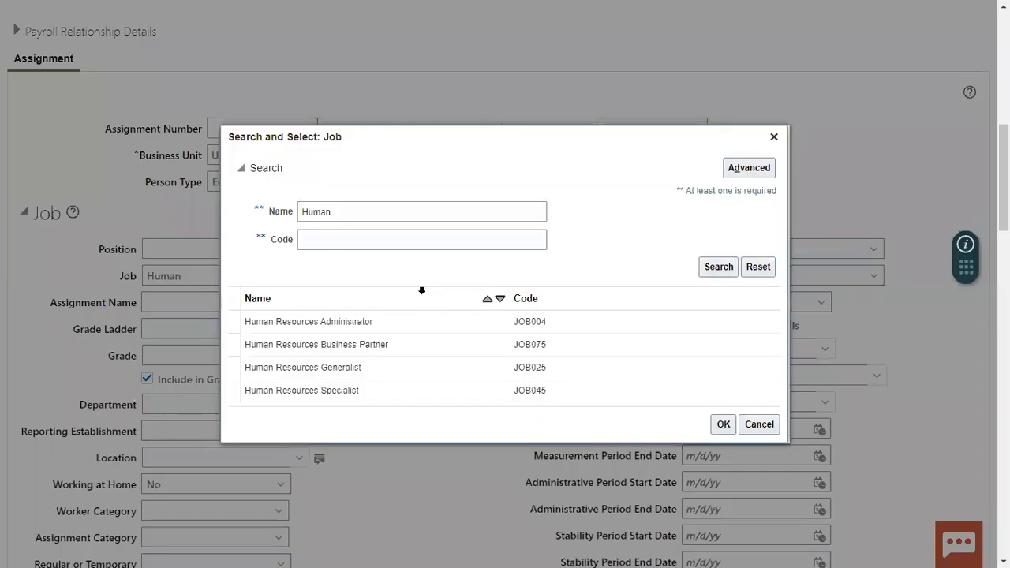
{"action": "left_click", "coordinate": [316, 344]}
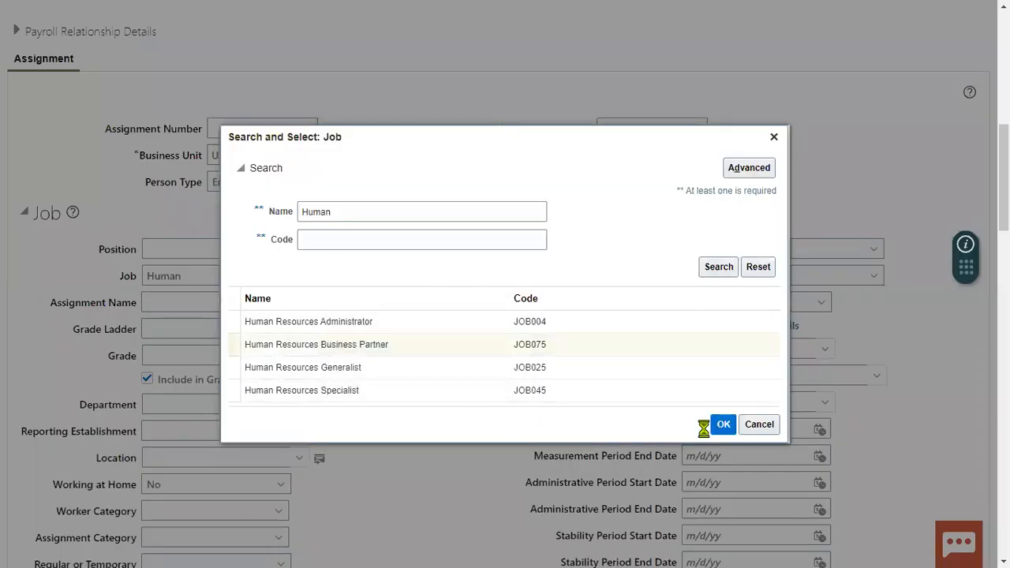
{"action": "left_click", "coordinate": [722, 423]}
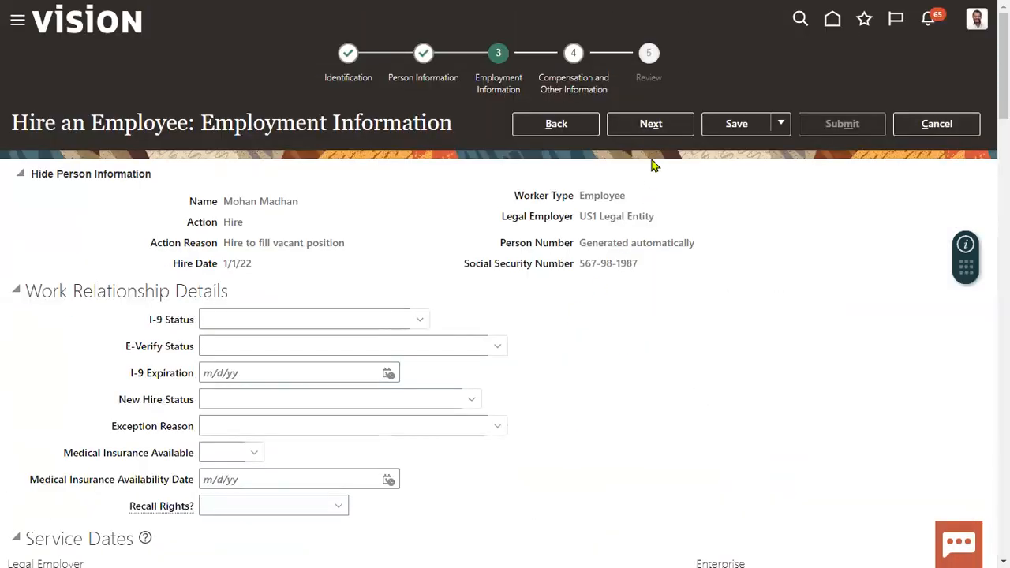
Continue to the Compensation and Other Information step
{"action": "left_click", "coordinate": [650, 123]}
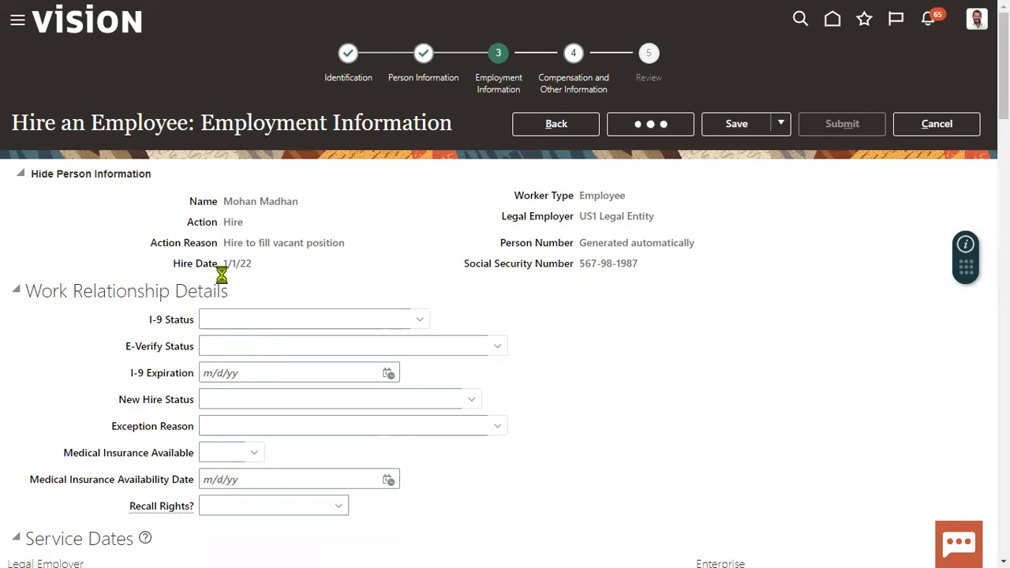
{"action": "left_click", "coordinate": [650, 123]}
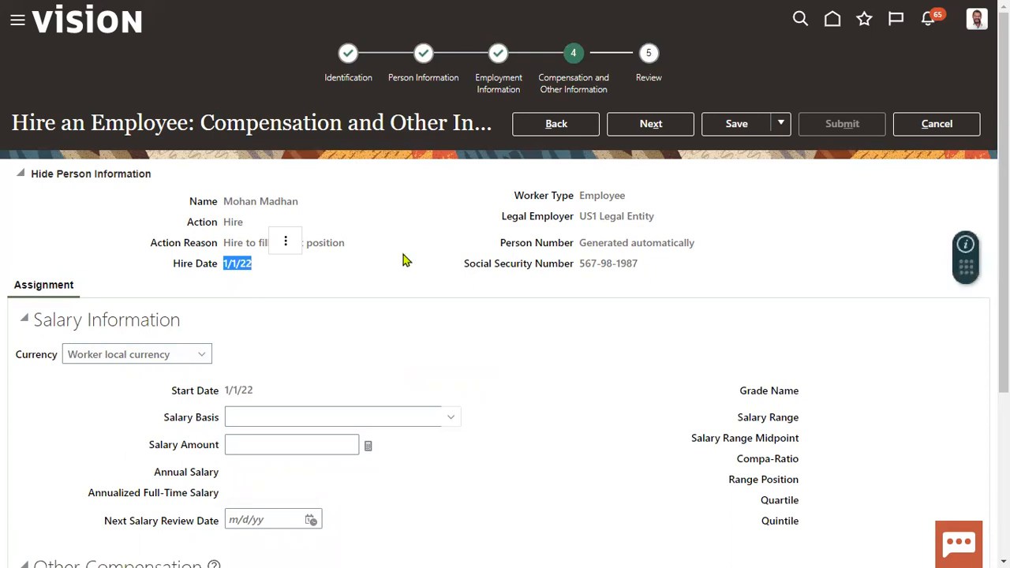
Leave compensation blank and advance to the Review page
{"action": "left_click", "coordinate": [650, 123]}
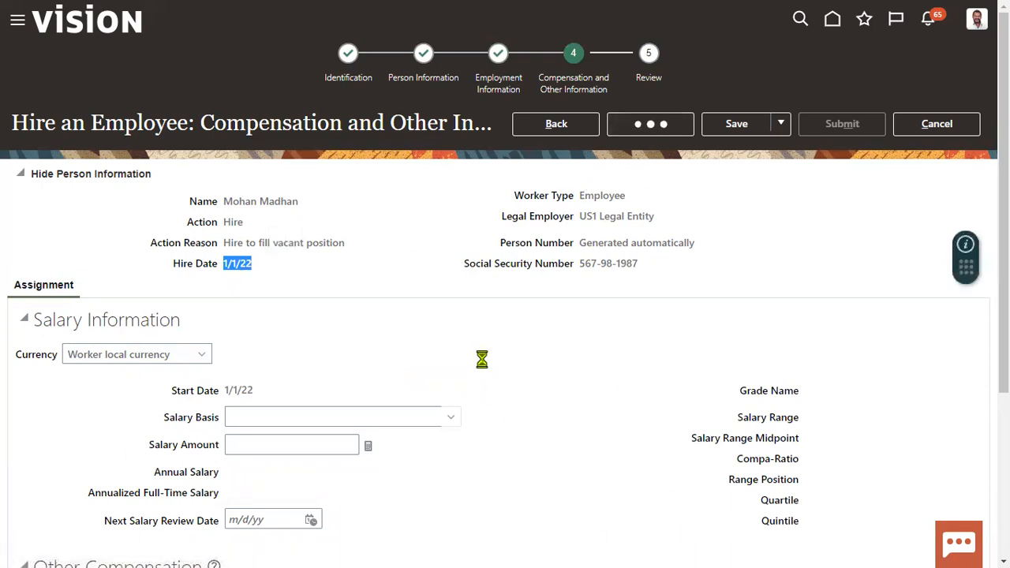
{"action": "mouse_move", "coordinate": [539, 354]}
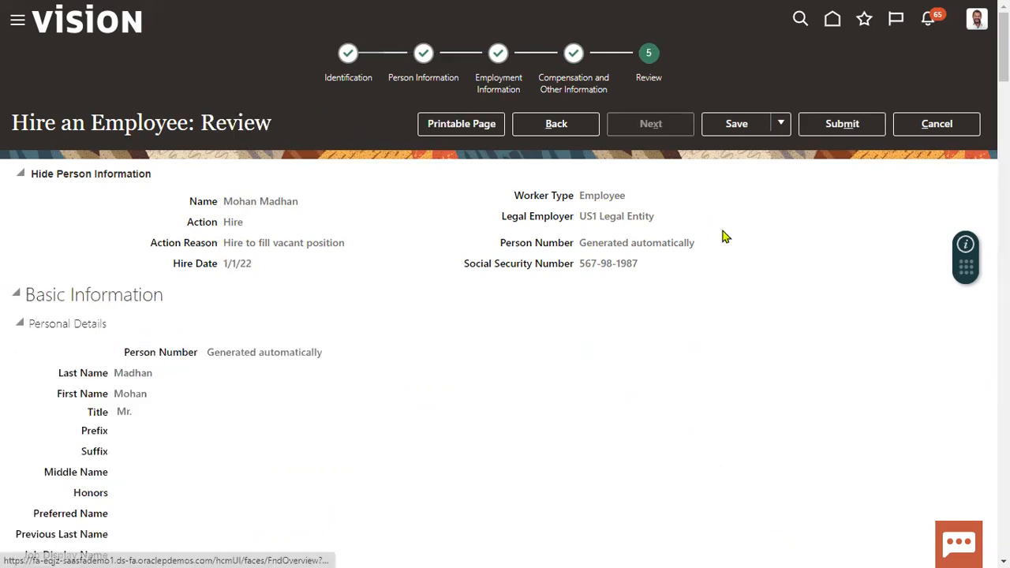
{"action": "left_click", "coordinate": [843, 123]}
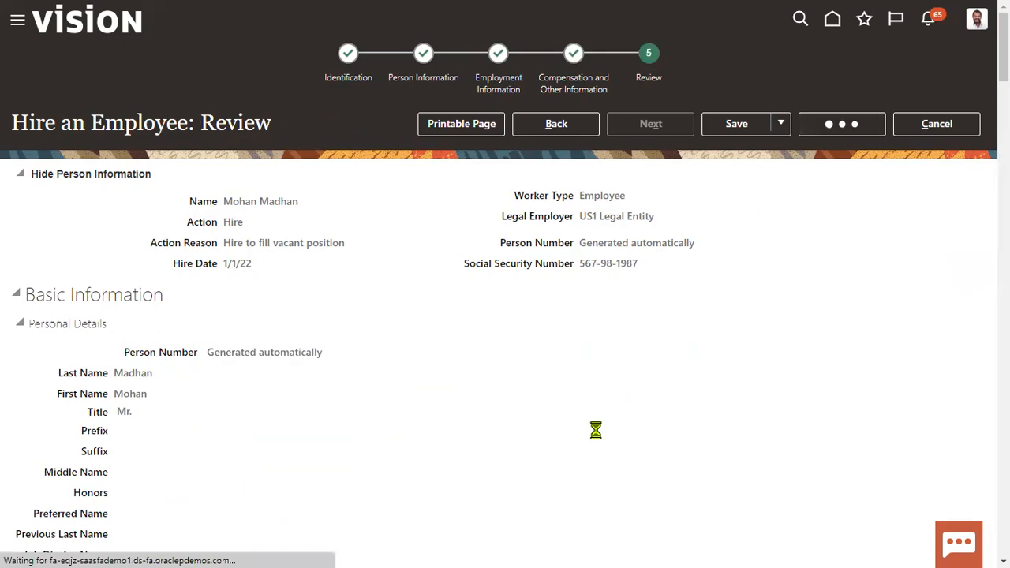
{"action": "left_click", "coordinate": [841, 123]}
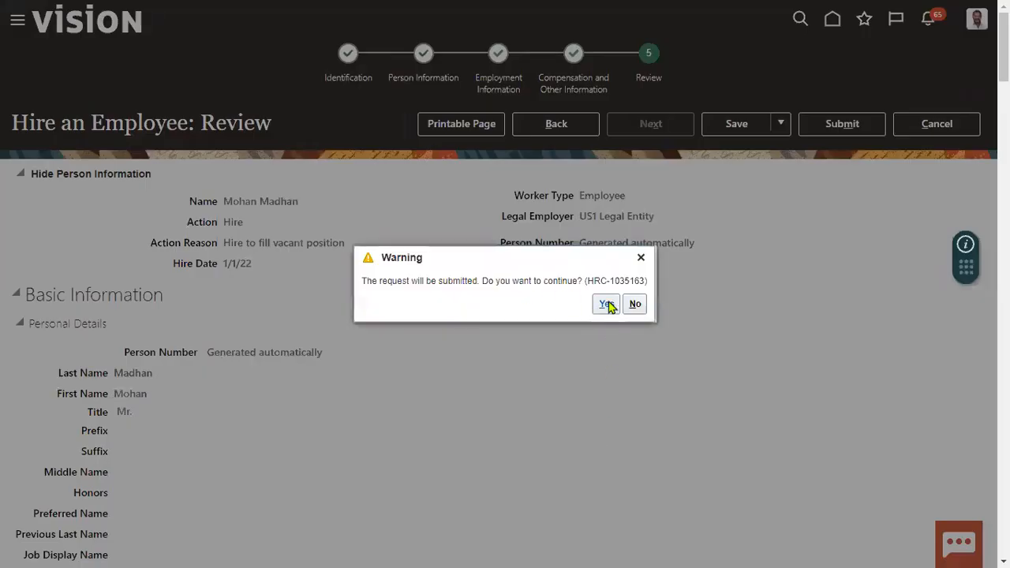
{"action": "left_click", "coordinate": [605, 303]}
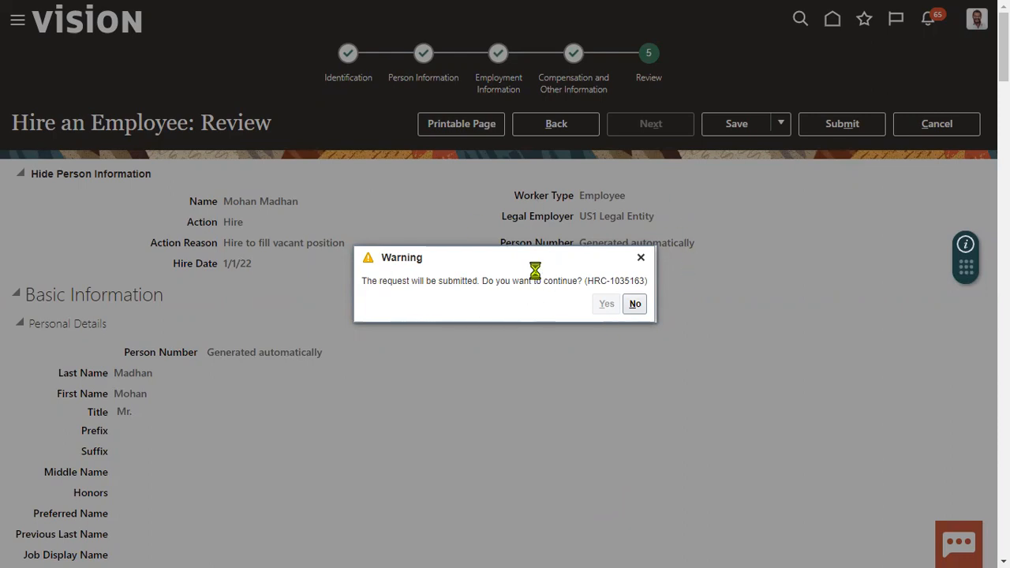
{"action": "mouse_move", "coordinate": [606, 410]}
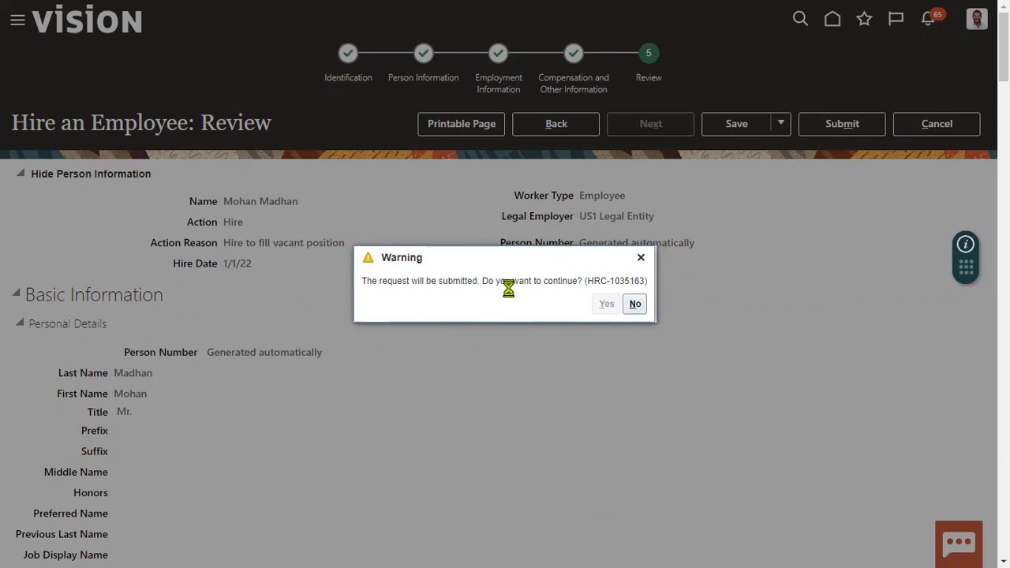
{"action": "left_click", "coordinate": [606, 303]}
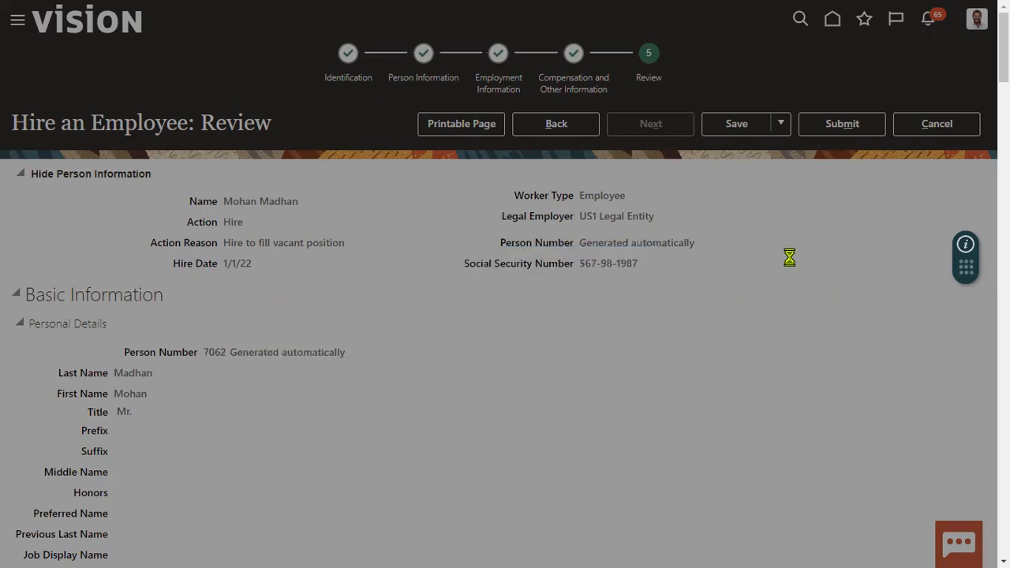
{"action": "left_click", "coordinate": [841, 123]}
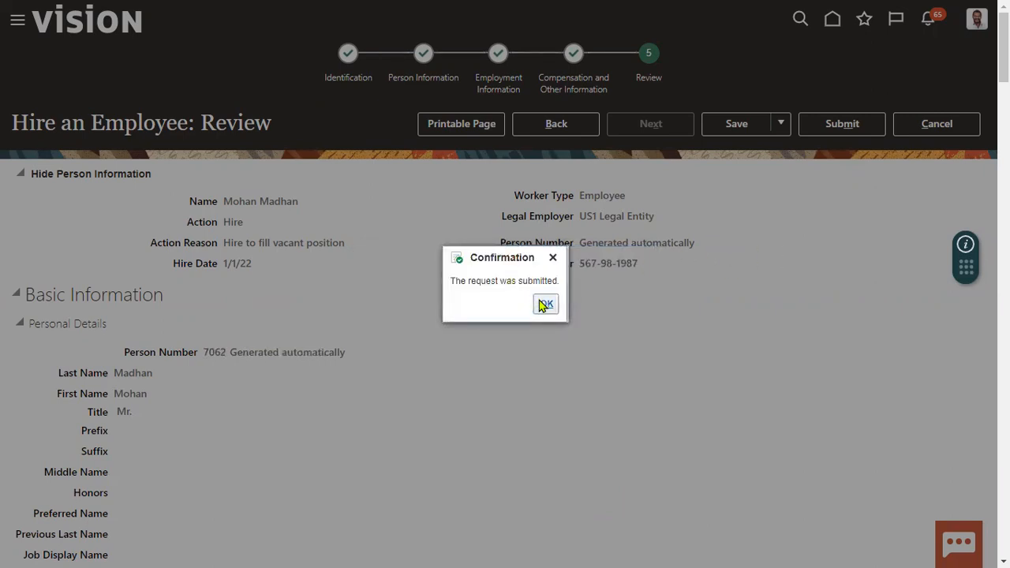
{"action": "left_click", "coordinate": [546, 304]}
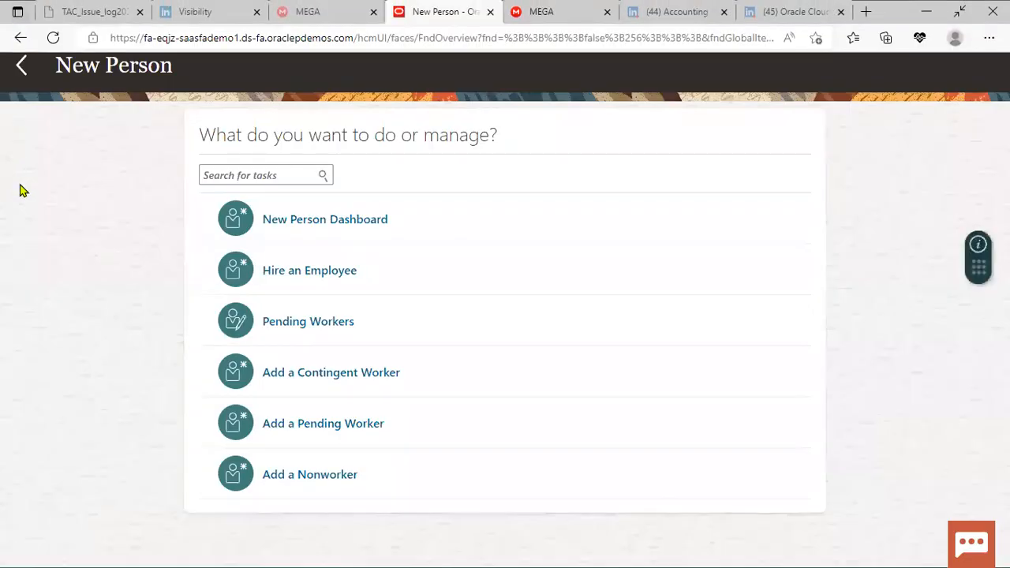
{"action": "mouse_move", "coordinate": [63, 303]}
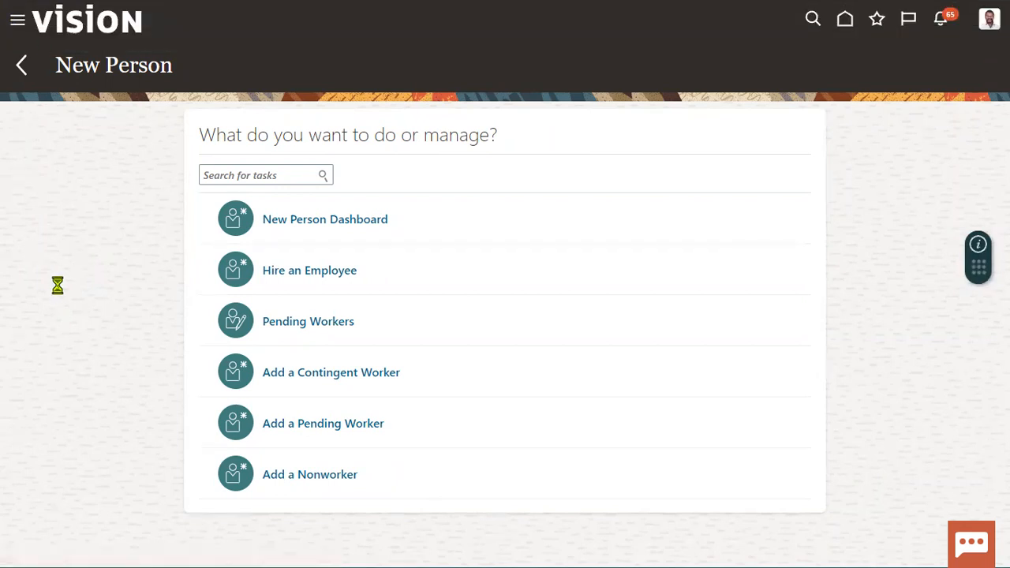
{"action": "left_click", "coordinate": [17, 19]}
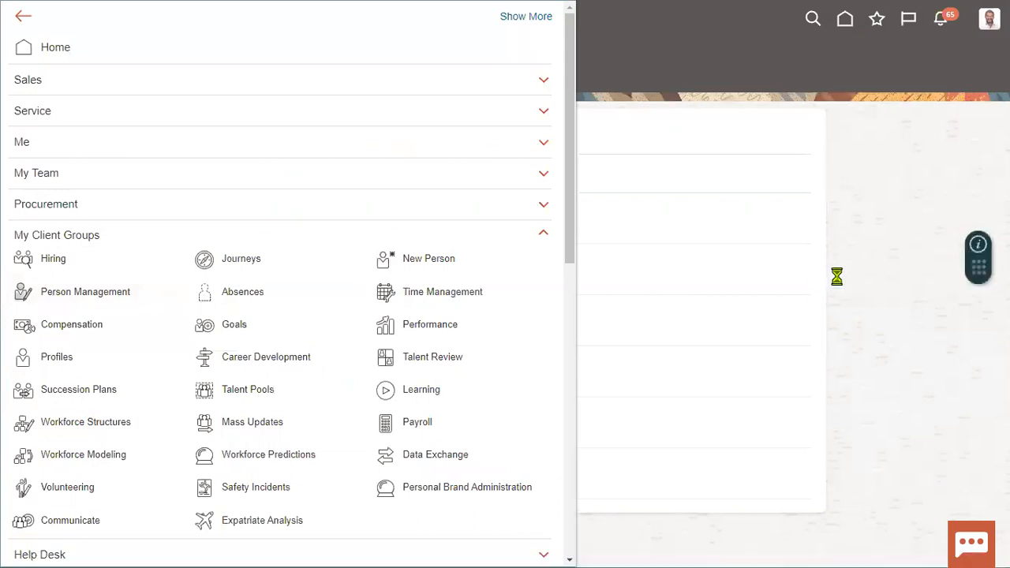
{"action": "left_click", "coordinate": [85, 291]}
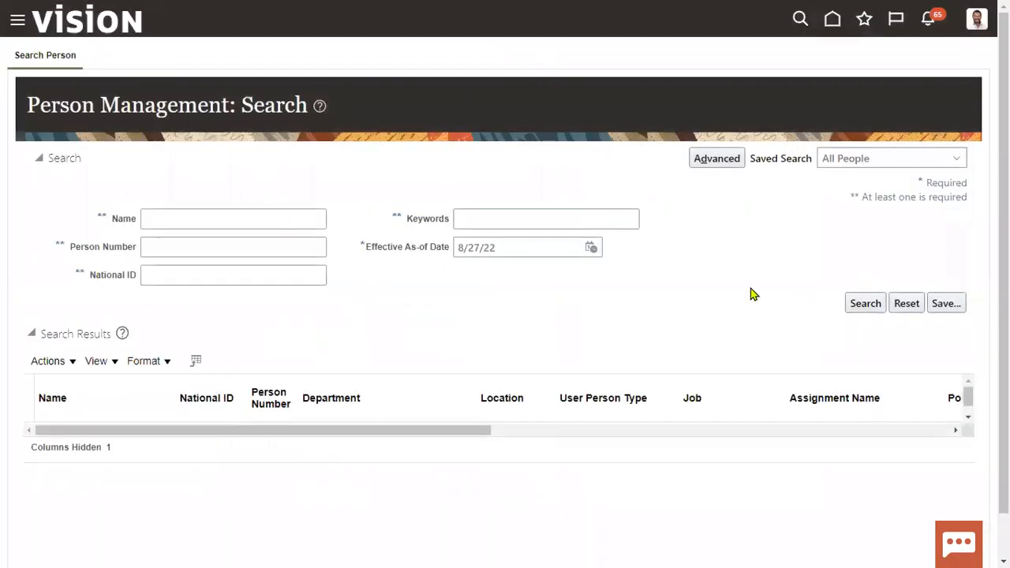
{"action": "left_click", "coordinate": [233, 218]}
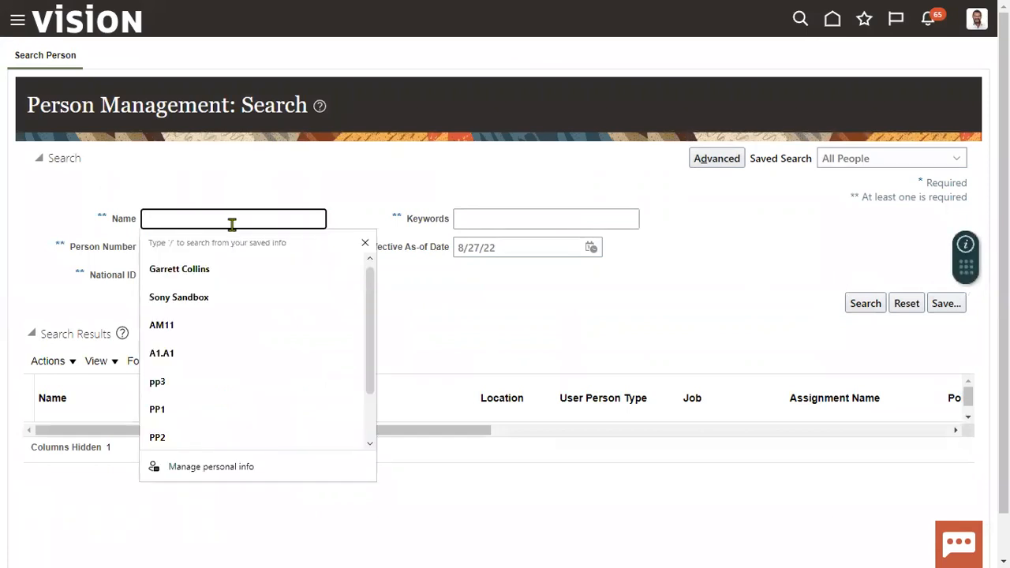
{"action": "type", "text": "Madhan"}
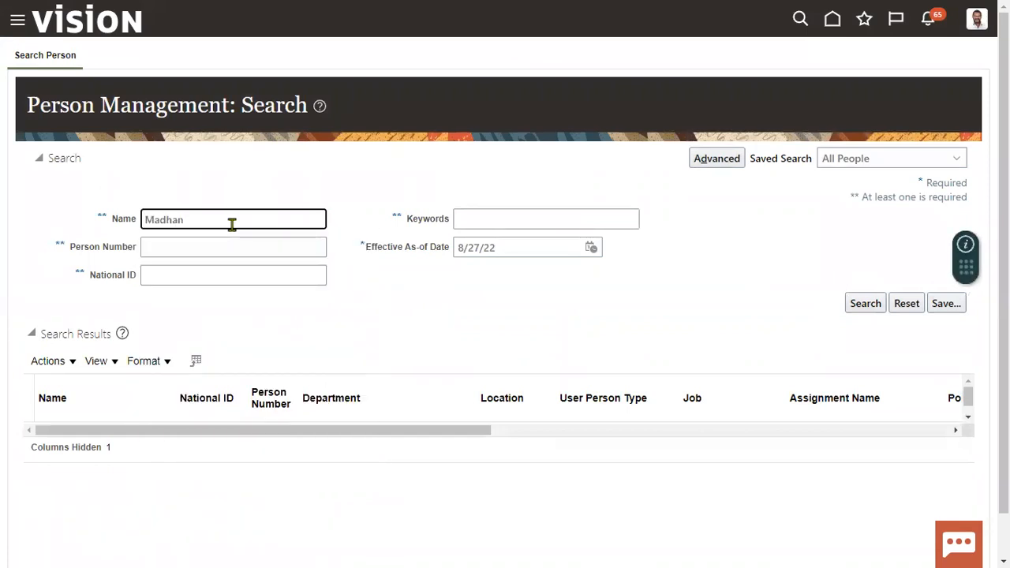
{"action": "left_click", "coordinate": [865, 303]}
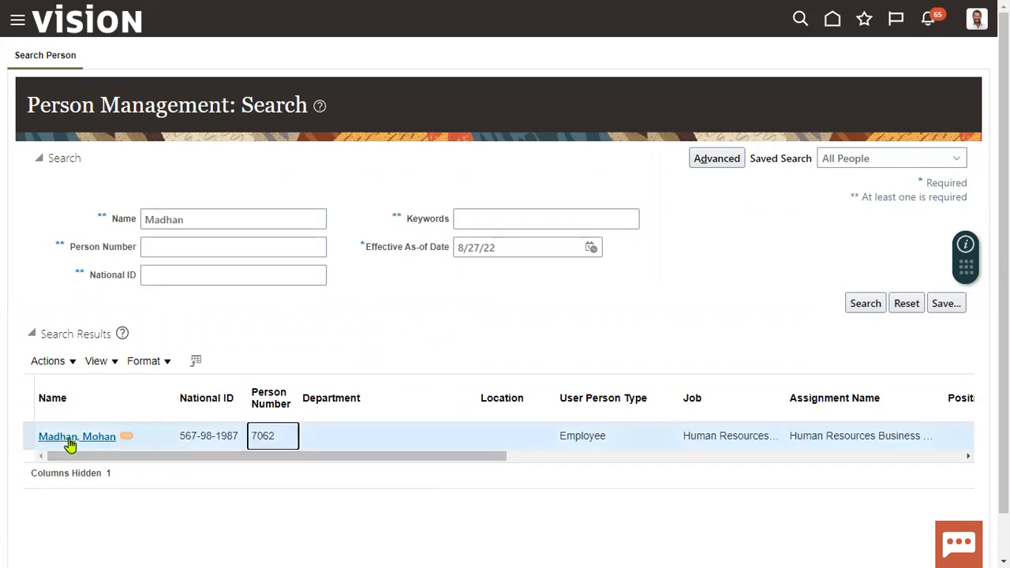
{"action": "left_click", "coordinate": [76, 435]}
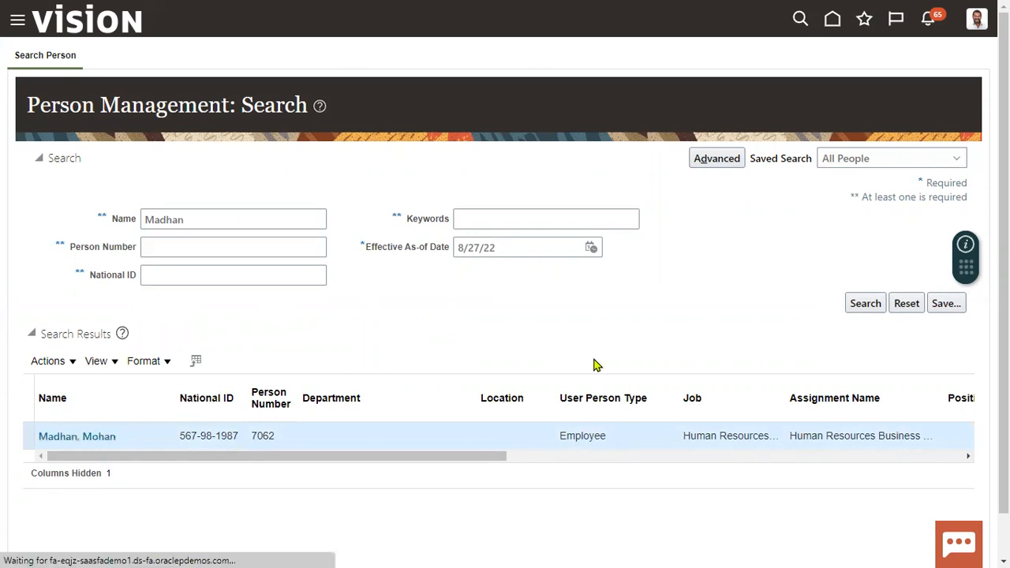
{"action": "mouse_move", "coordinate": [576, 509]}
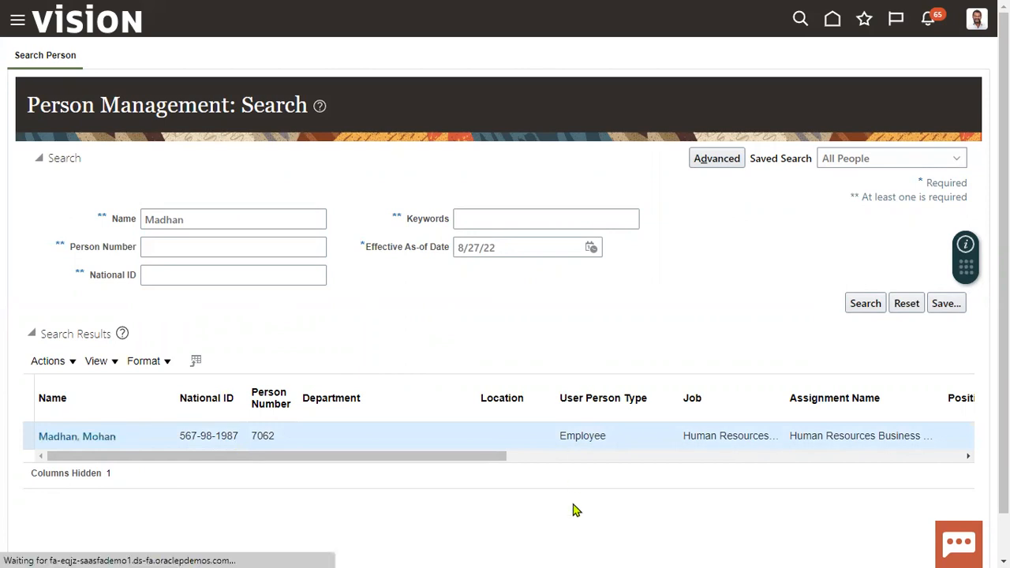
{"action": "left_click", "coordinate": [77, 435]}
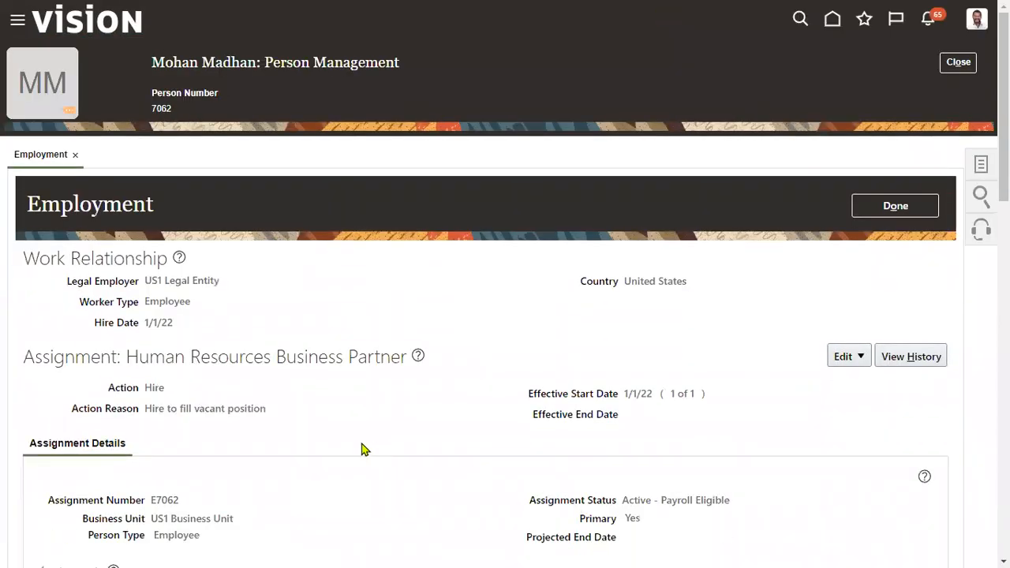
{"action": "scroll", "scroll_direction": "down", "scroll_amount": 3}
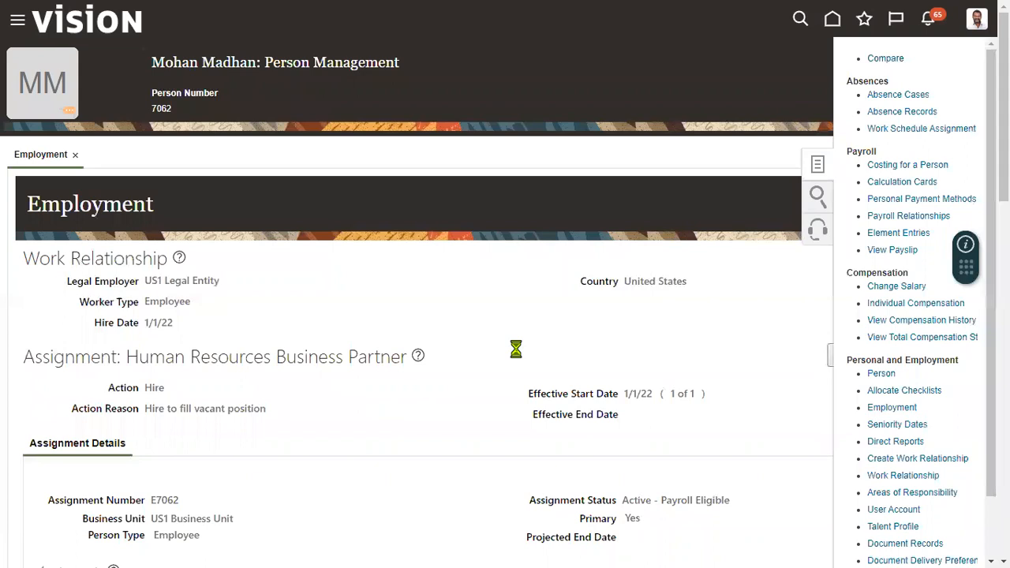
{"action": "left_click", "coordinate": [880, 373]}
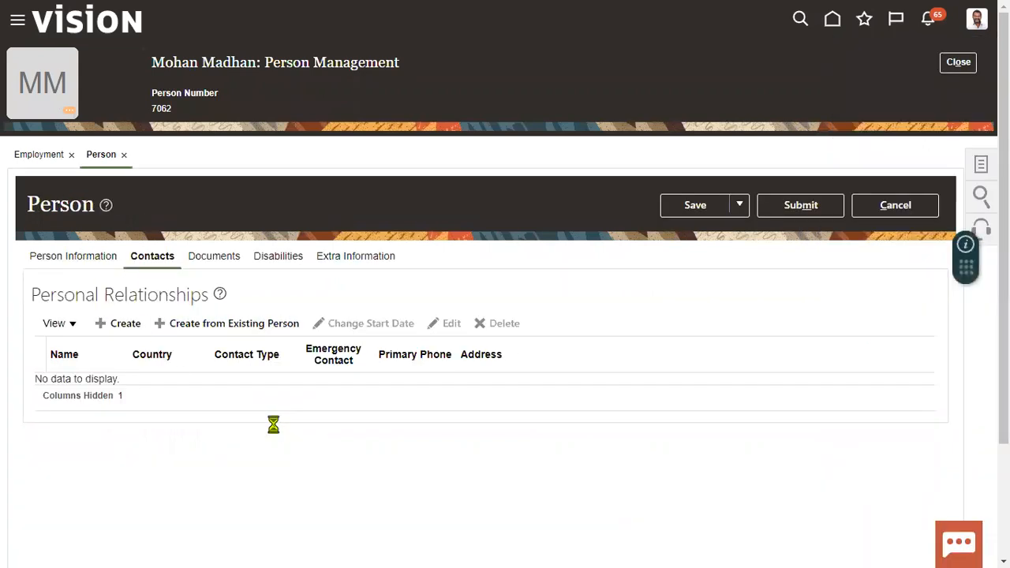
{"action": "left_click", "coordinate": [73, 256]}
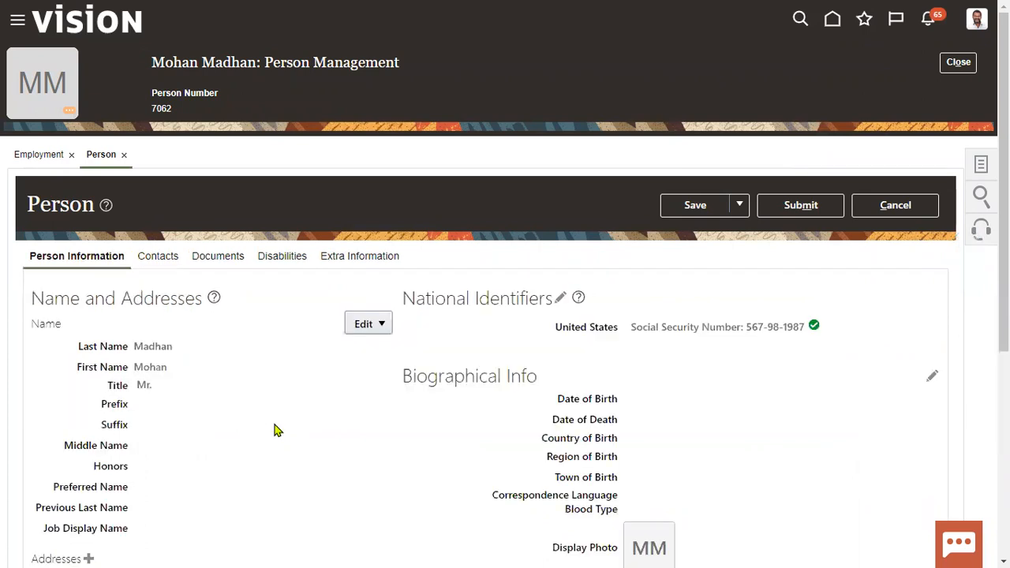
{"action": "scroll", "scroll_direction": "down", "scroll_amount": 3}
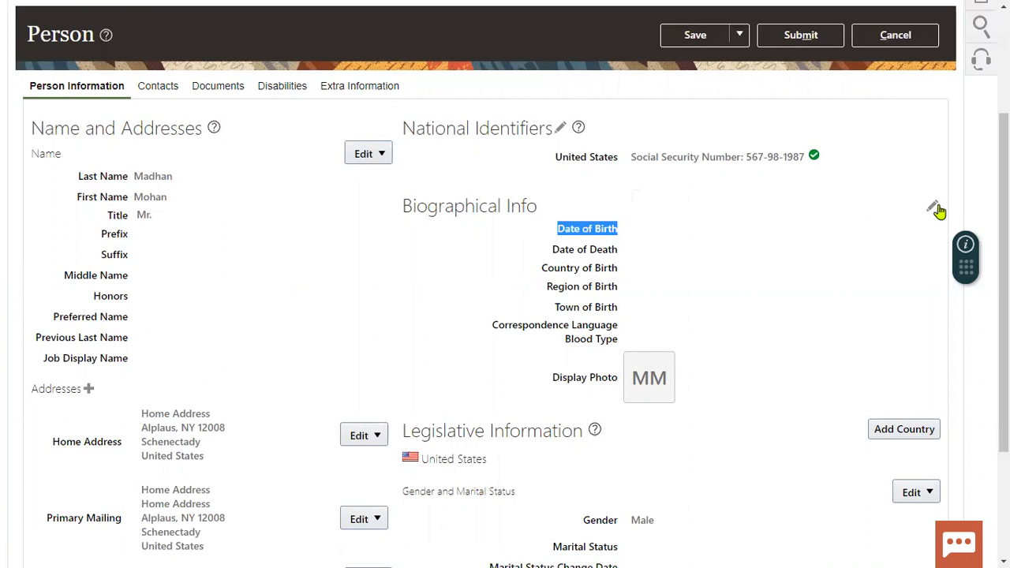
Enter date of birth 1/1/79 in Biographical Info, dismissing the birth-before-hire warning
{"action": "left_click", "coordinate": [931, 205]}
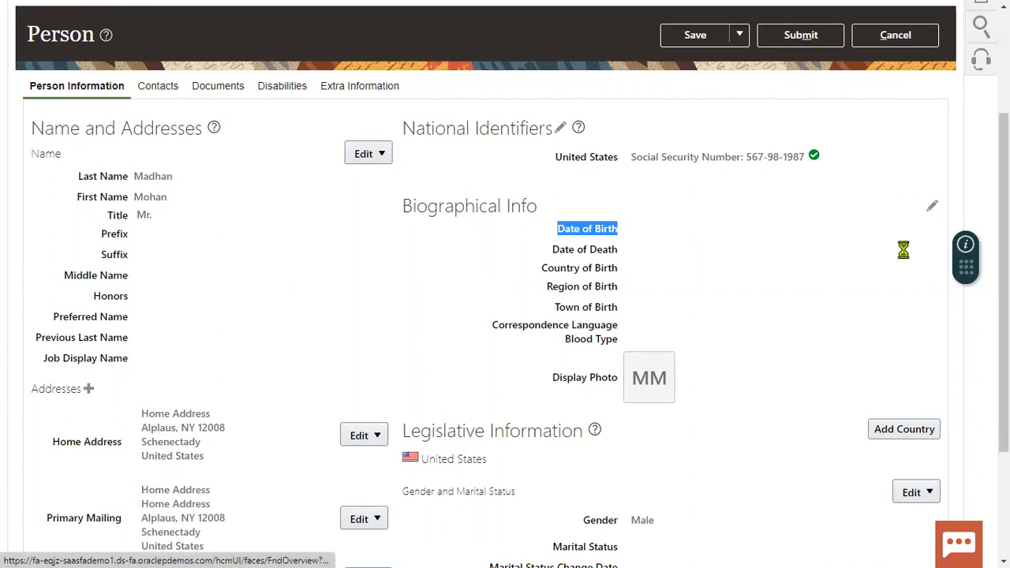
{"action": "left_click", "coordinate": [931, 205]}
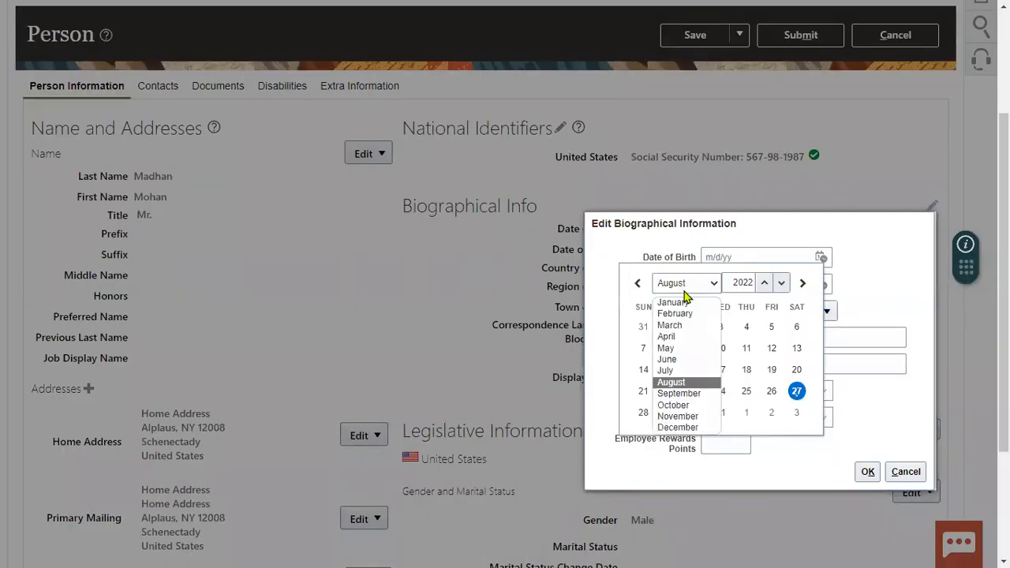
{"action": "left_click", "coordinate": [795, 392]}
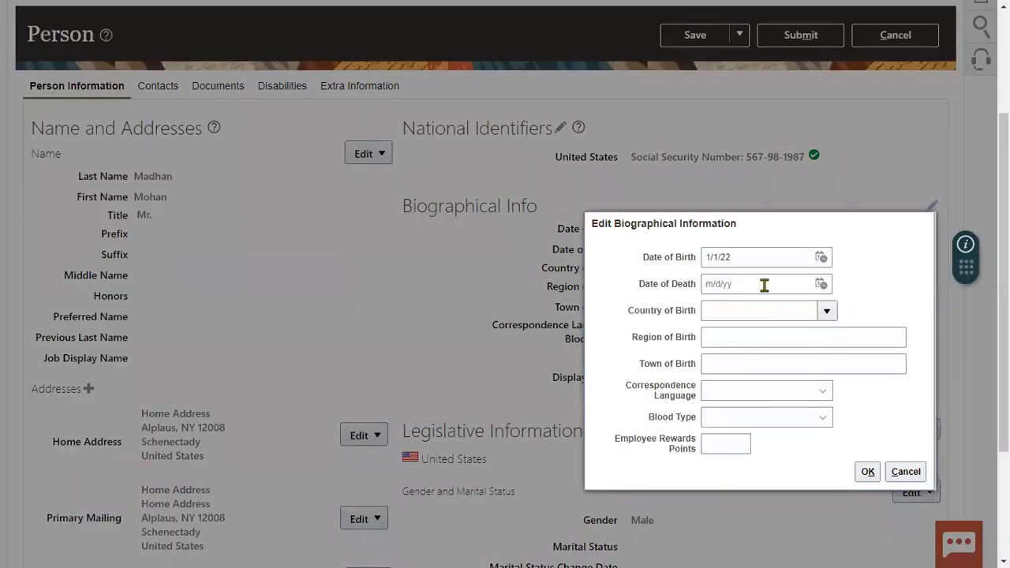
{"action": "left_click", "coordinate": [868, 470]}
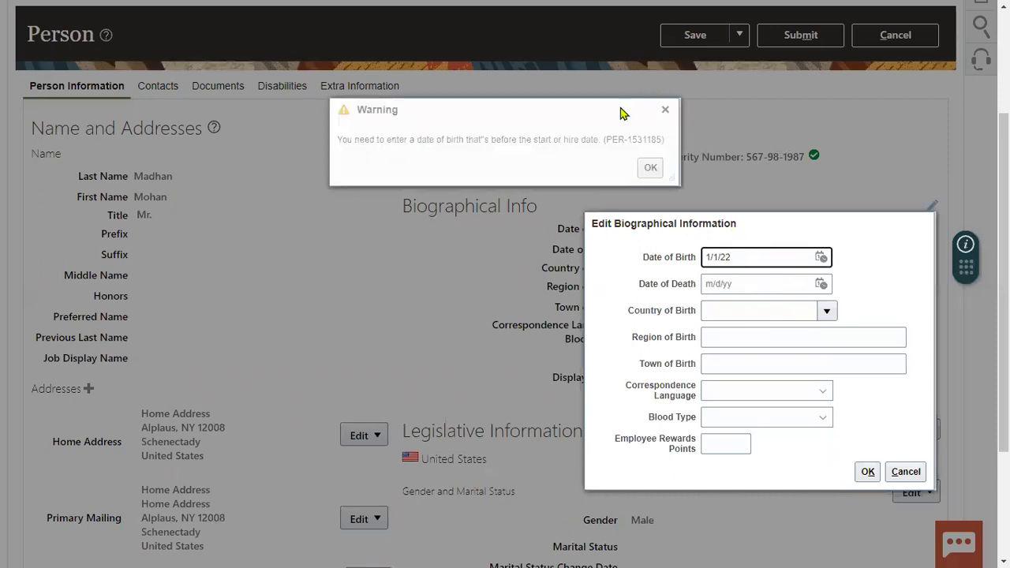
{"action": "left_click", "coordinate": [650, 167]}
{"action": "type", "text": "79"}
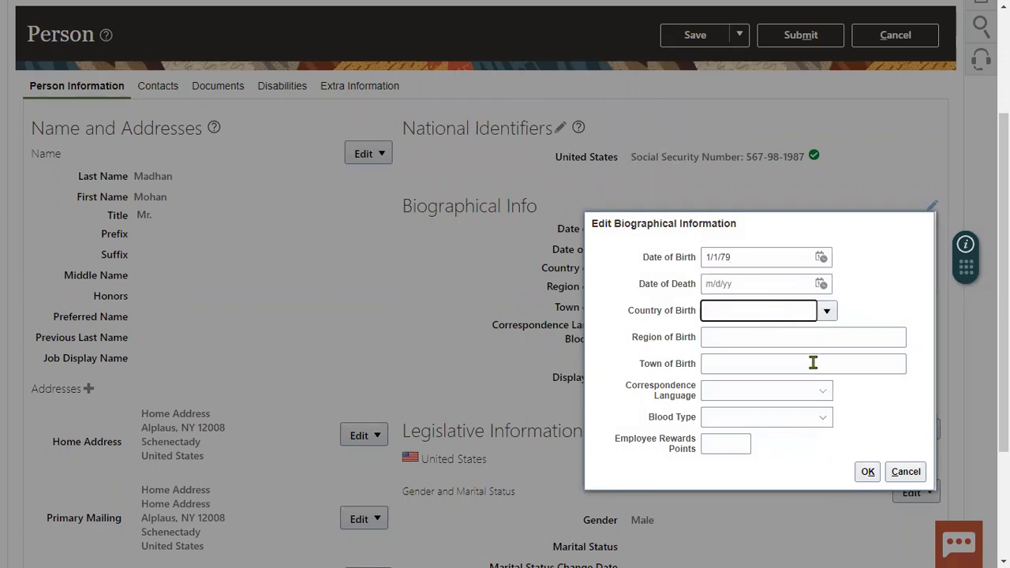
Choose United States as country of birth and confirm the biographical changes
{"action": "type", "text": "United Sta"}
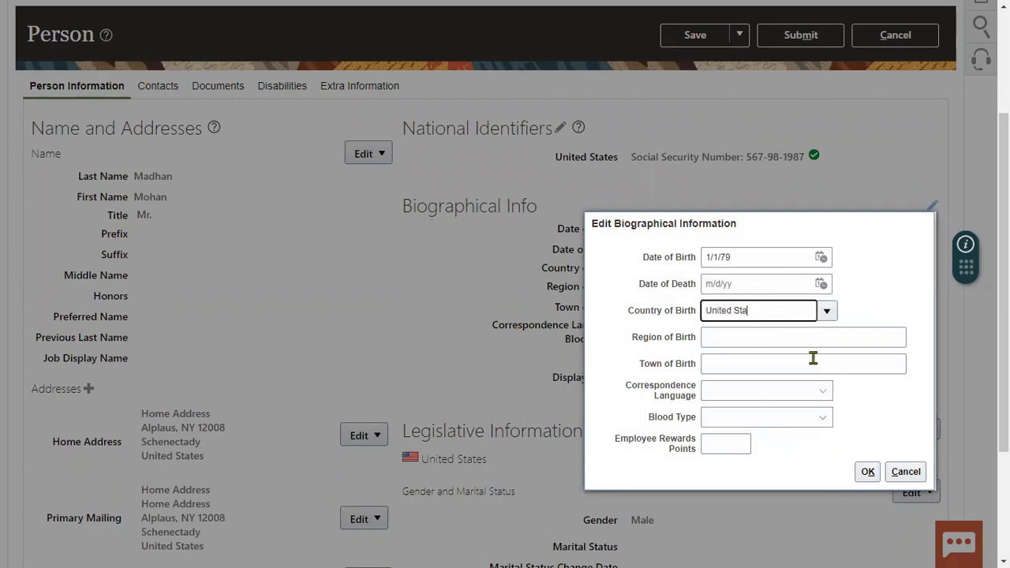
{"action": "left_click", "coordinate": [803, 338]}
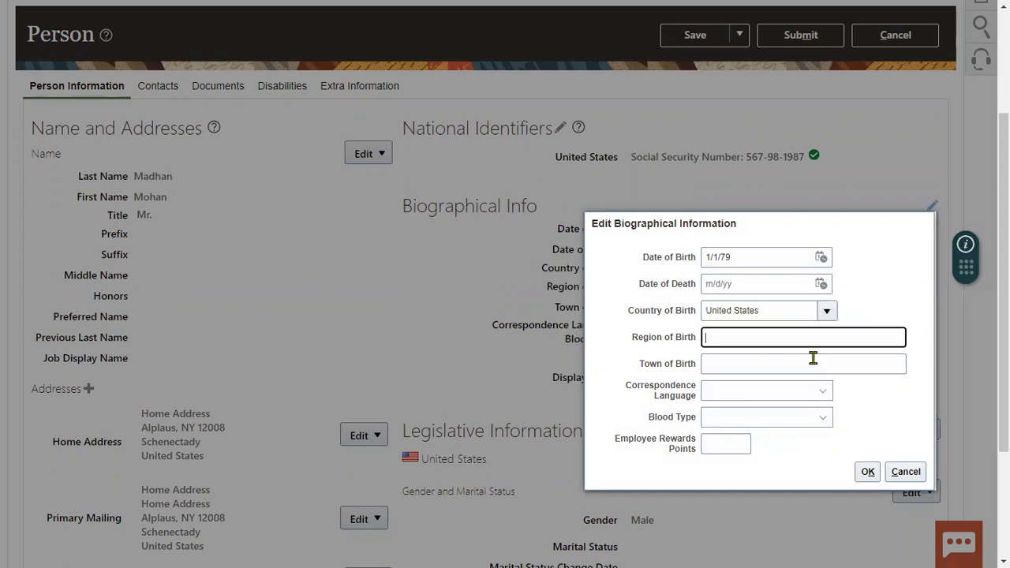
{"action": "left_click", "coordinate": [827, 309]}
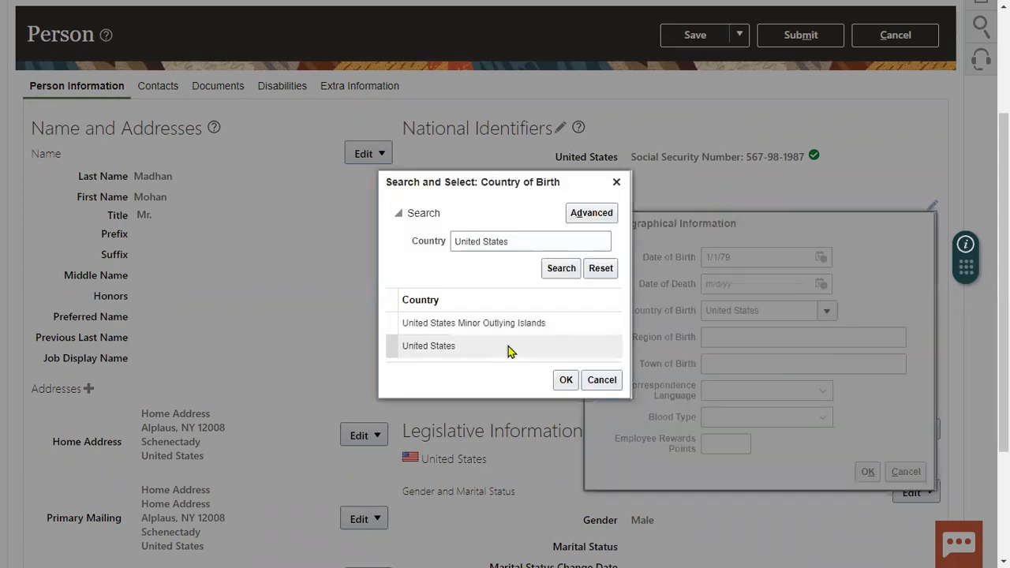
{"action": "left_click", "coordinate": [565, 378]}
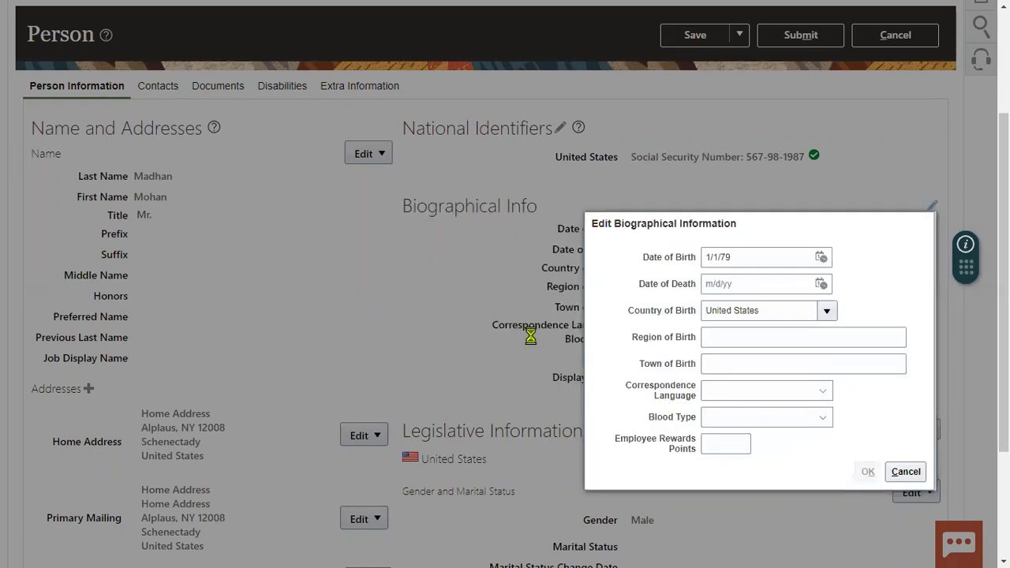
{"action": "left_click", "coordinate": [738, 34]}
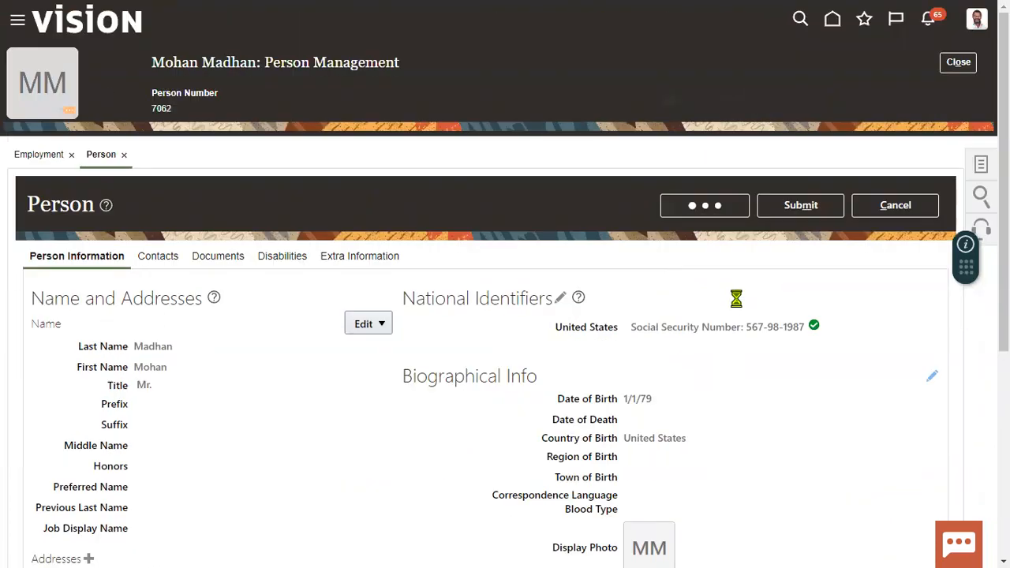
{"action": "left_click", "coordinate": [800, 205]}
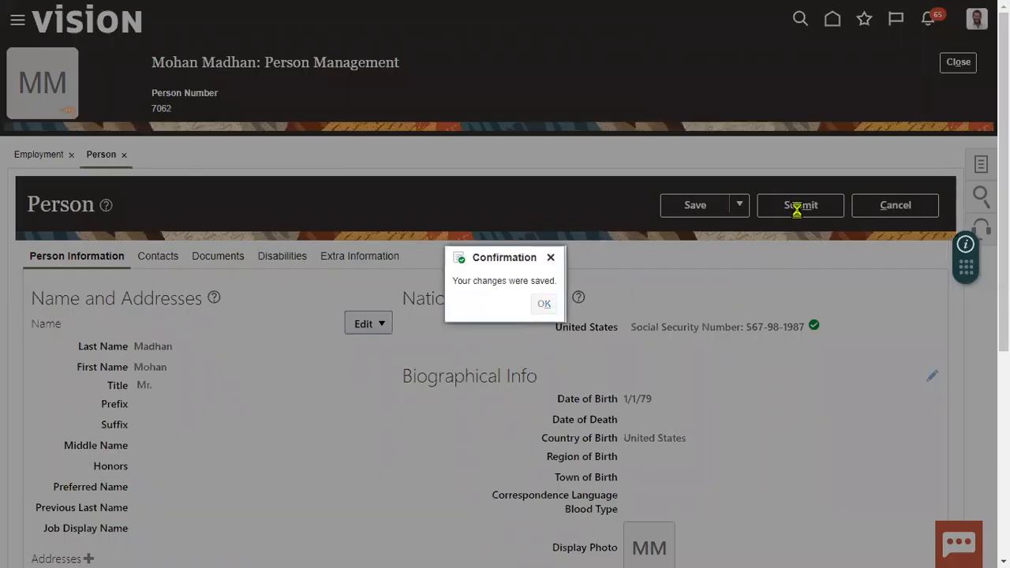
{"action": "left_click", "coordinate": [542, 303]}
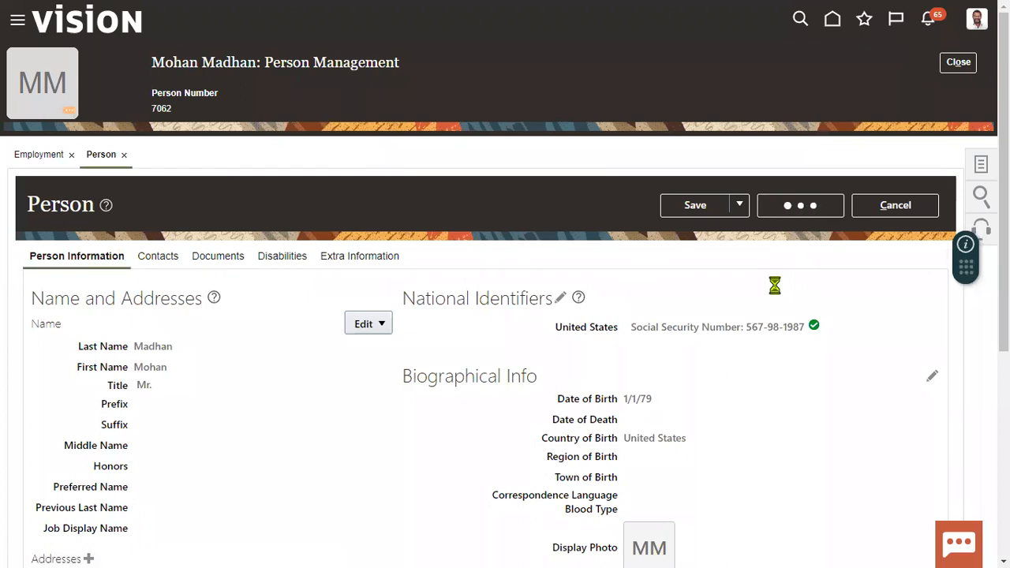
{"action": "left_click", "coordinate": [800, 205]}
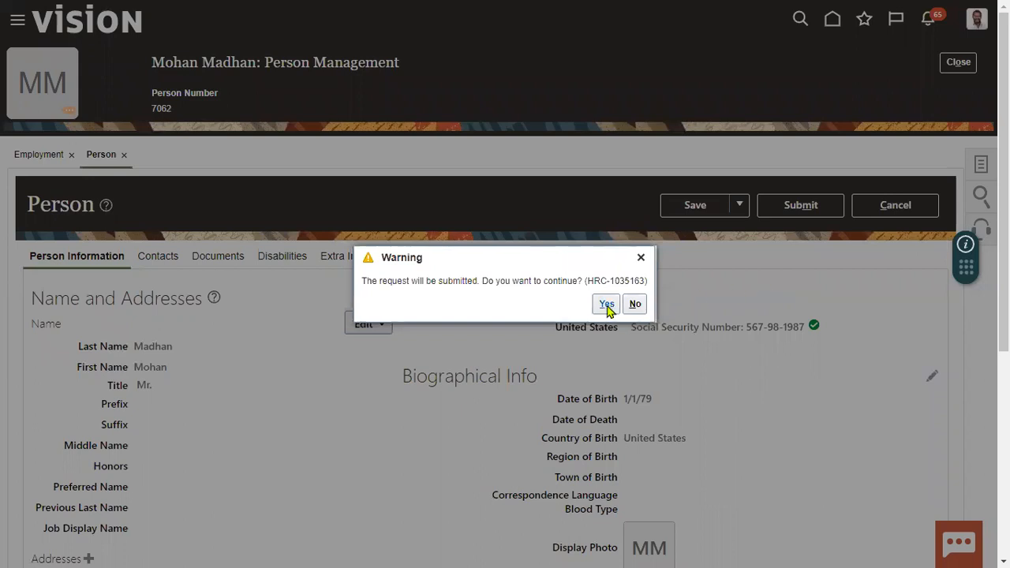
Confirm the submission warning and finish on the Employment page with Done
{"action": "left_click", "coordinate": [606, 303]}
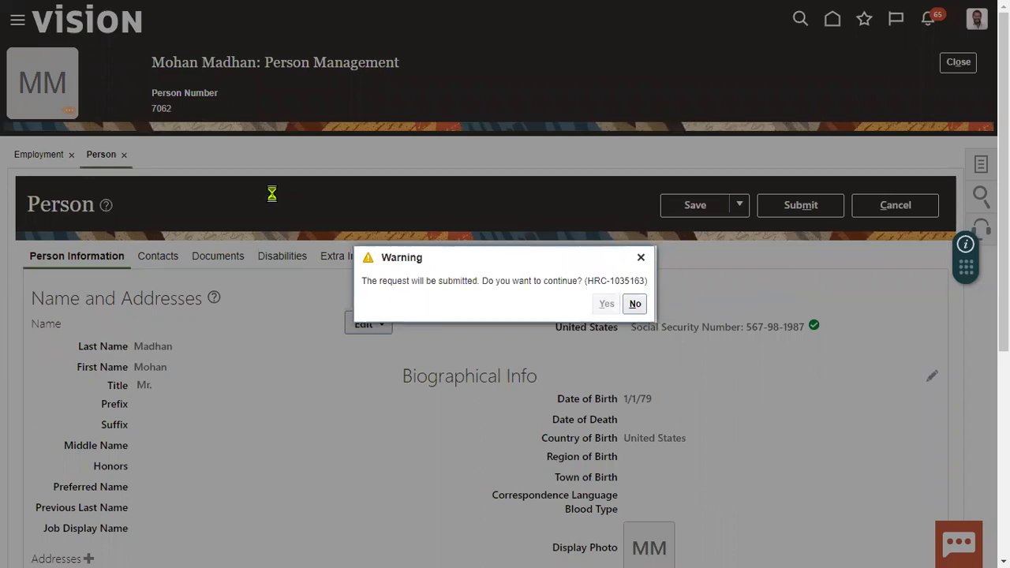
{"action": "left_click", "coordinate": [606, 303]}
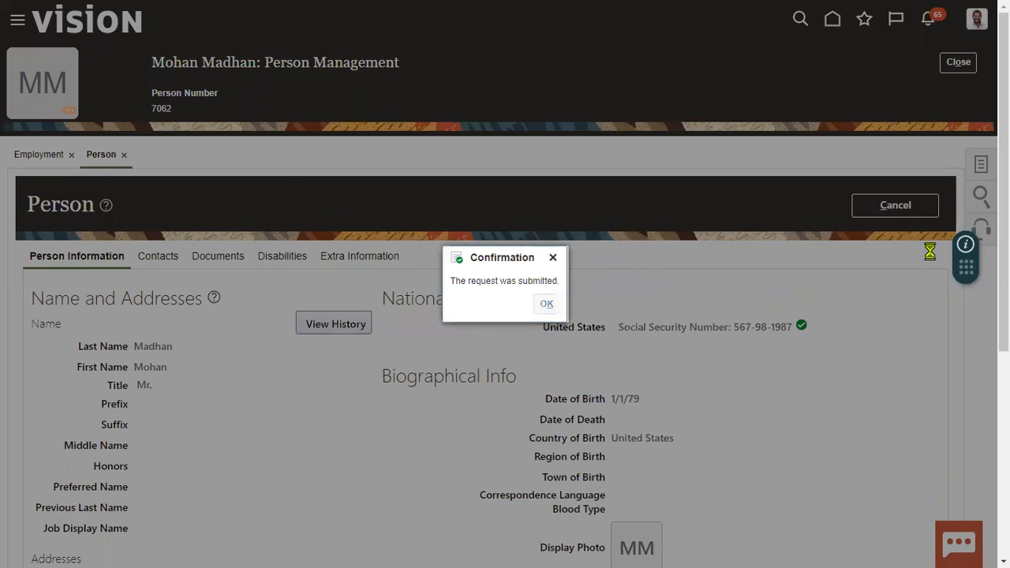
{"action": "left_click", "coordinate": [545, 303]}
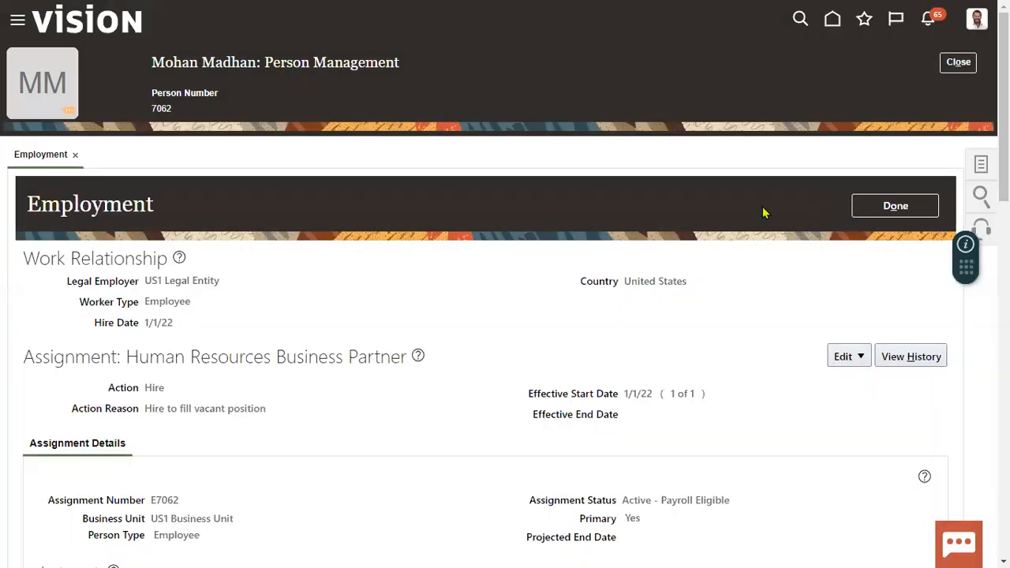
{"action": "left_click", "coordinate": [894, 205]}
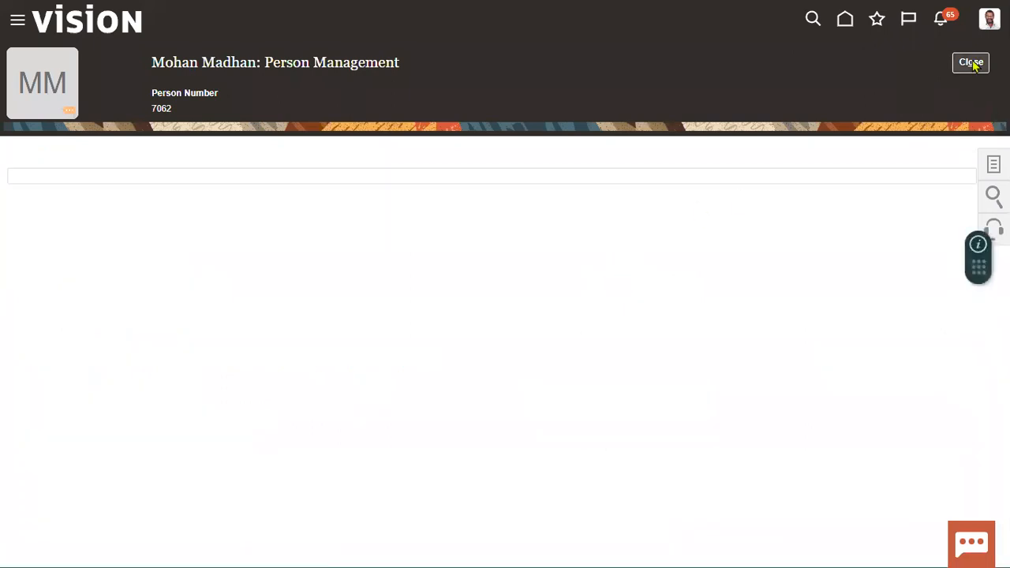
{"action": "left_click", "coordinate": [971, 64]}
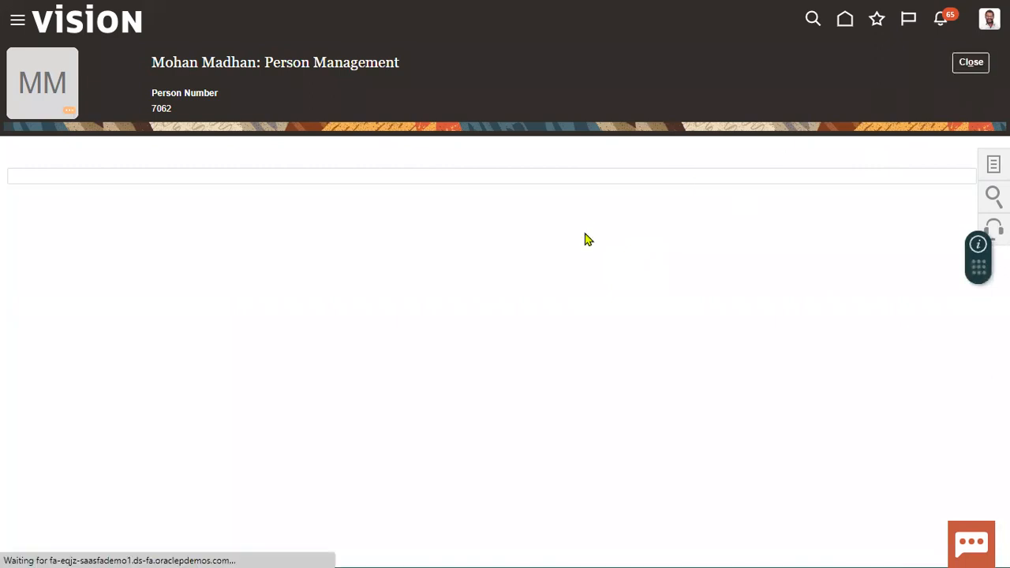
{"action": "left_click", "coordinate": [970, 61]}
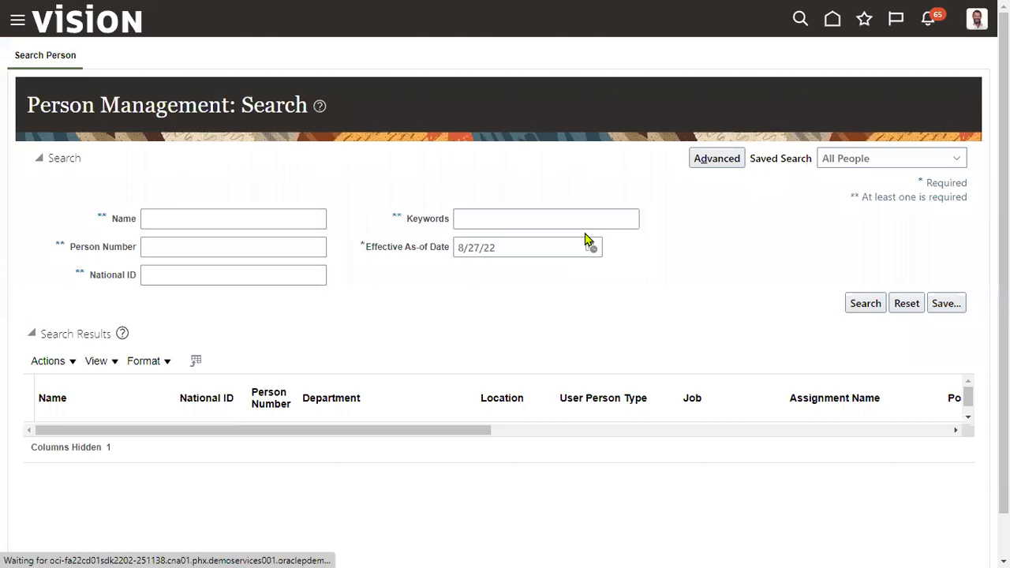
{"action": "left_click", "coordinate": [233, 218]}
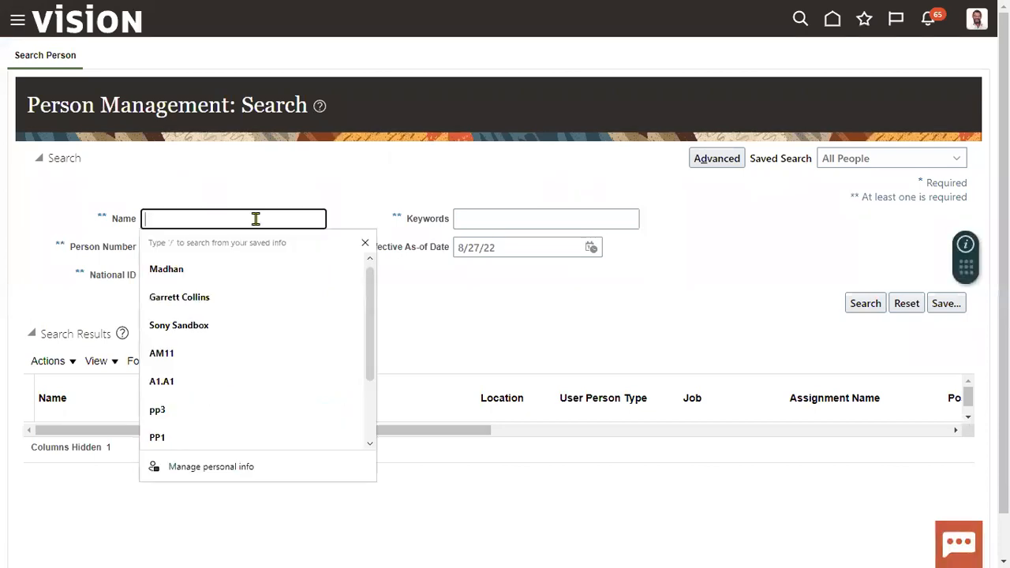
{"action": "left_click", "coordinate": [166, 269]}
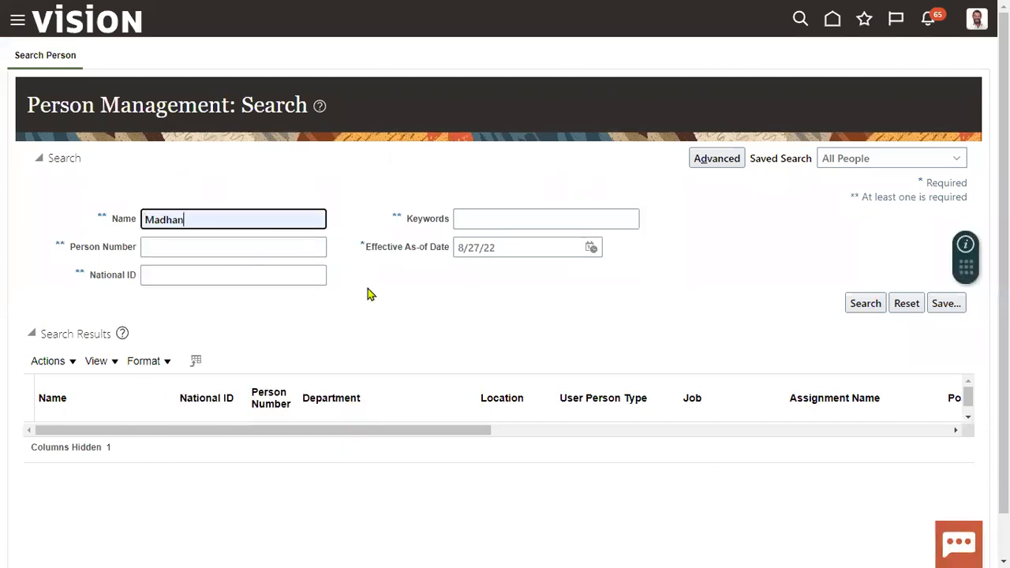
{"action": "left_click", "coordinate": [864, 303]}
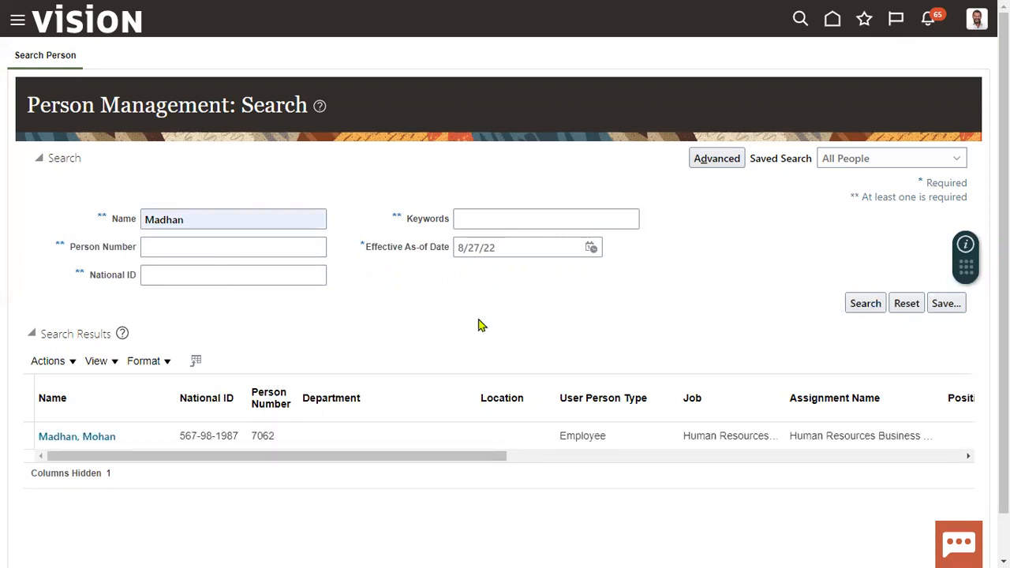
{"action": "mouse_move", "coordinate": [461, 87]}
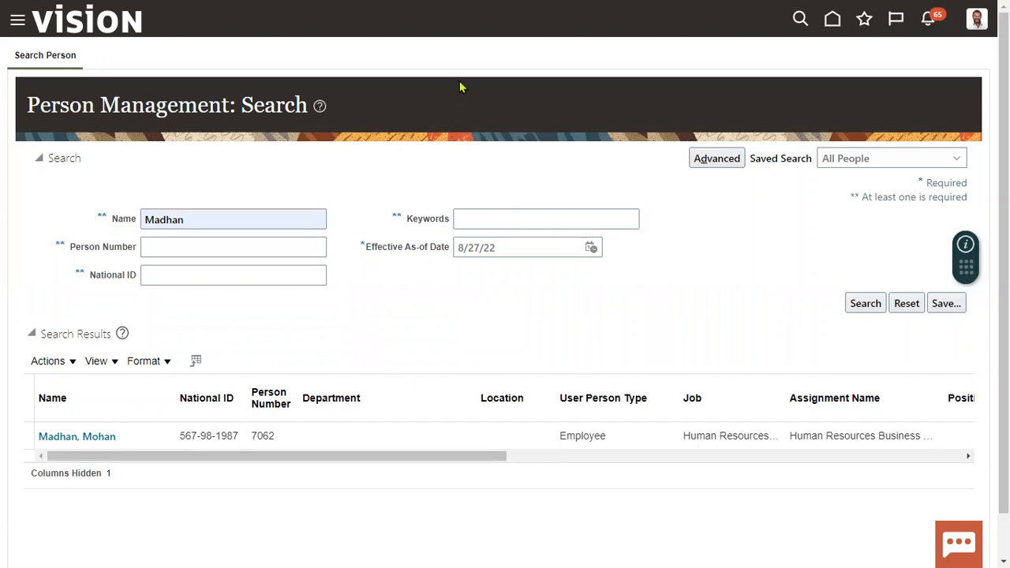